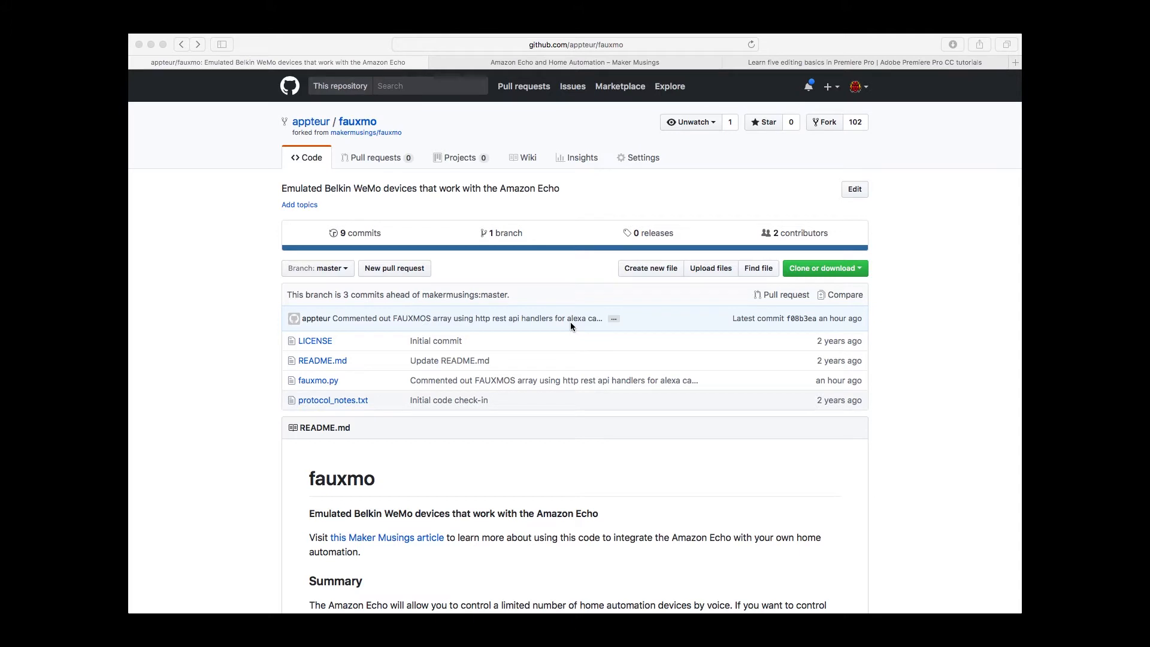
mouse_move(564, 55)
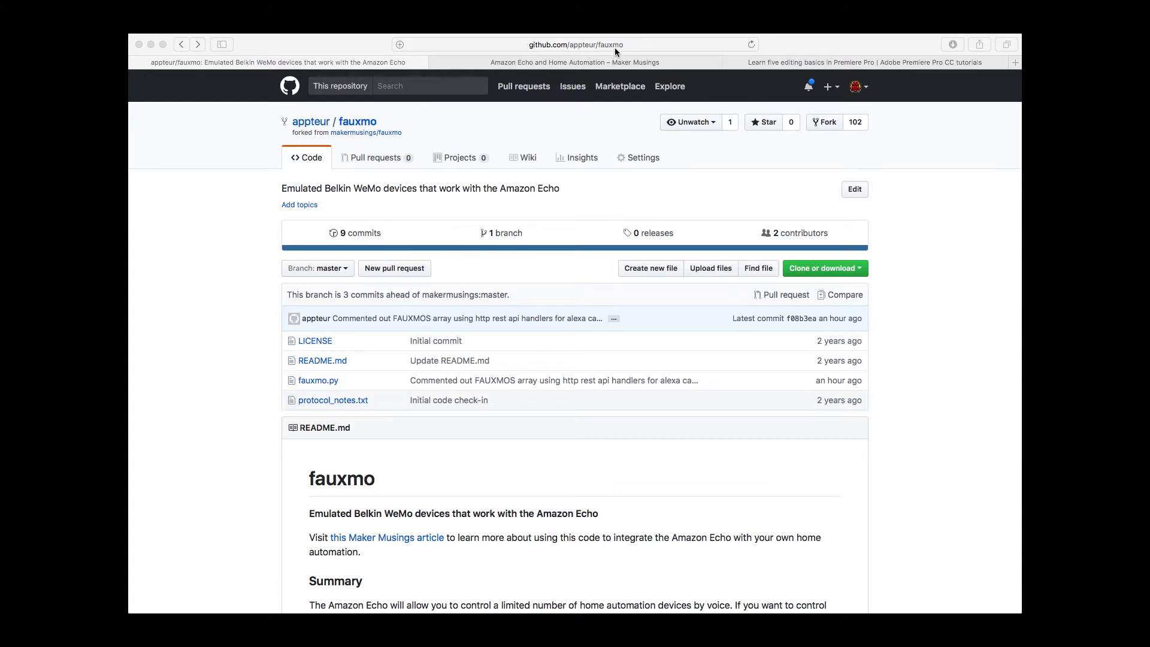
mouse_move(827, 276)
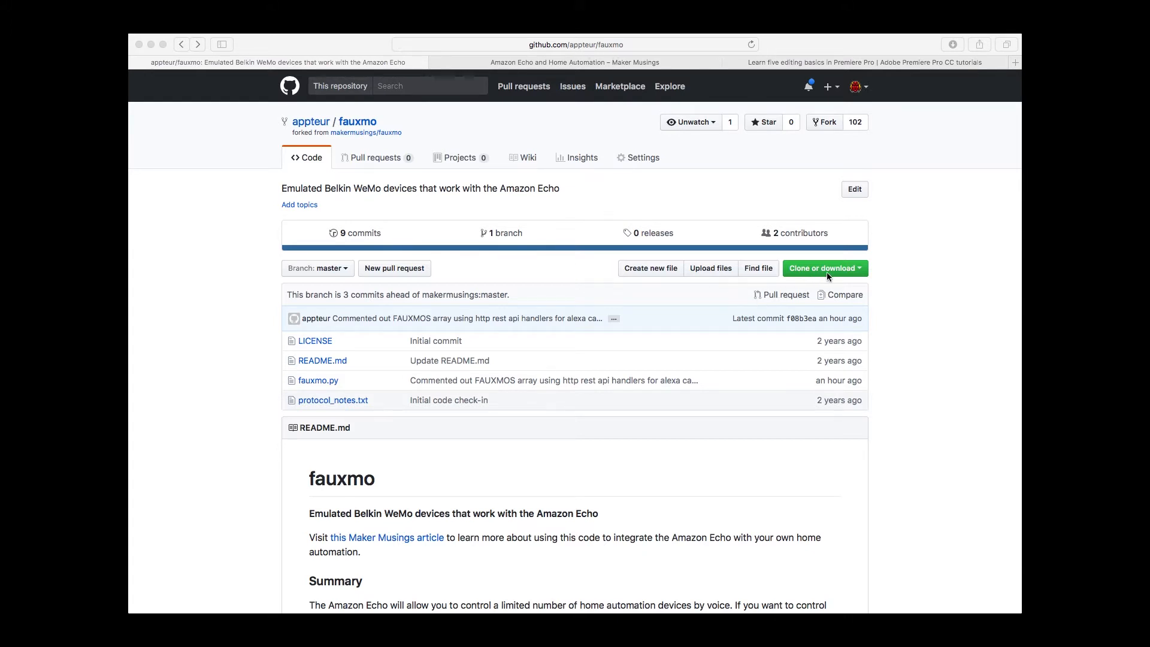
Bring fauxmo.py into focus and highlight its 'import RPi.GPIO' line
click(823, 267)
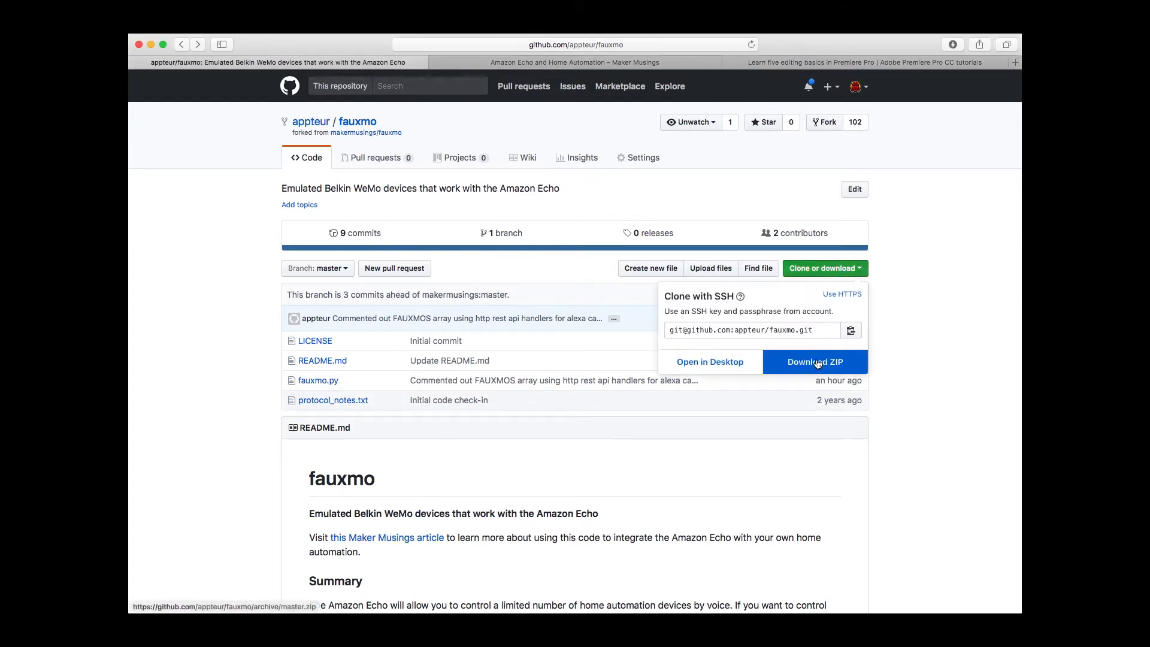
mouse_move(892, 308)
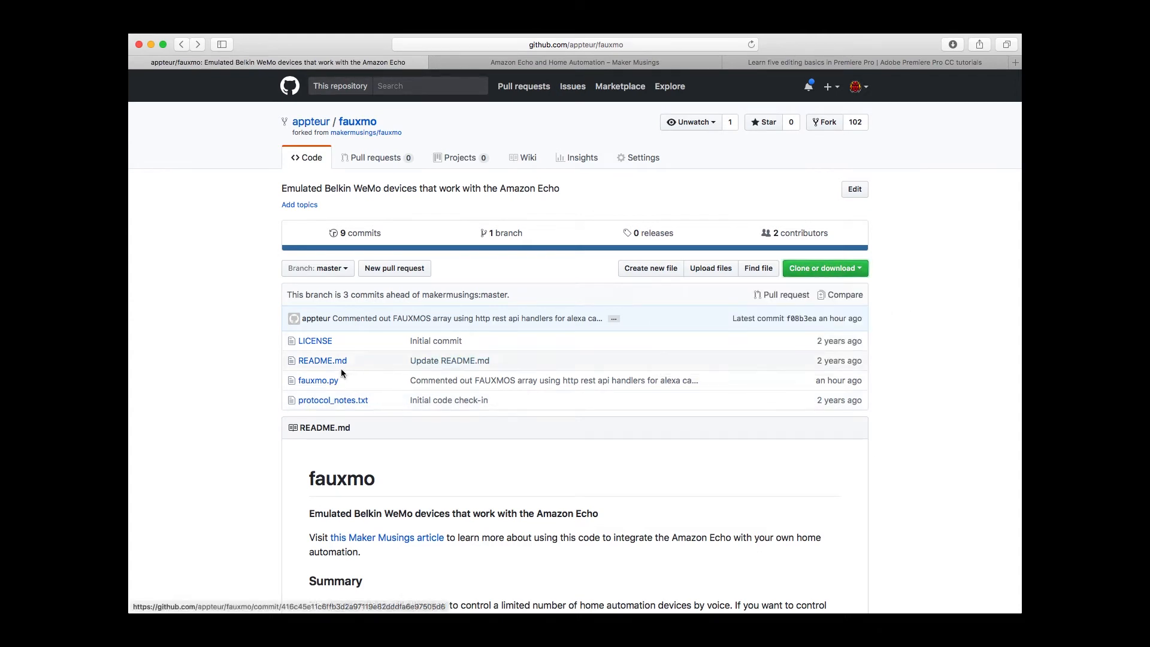
mouse_move(317, 380)
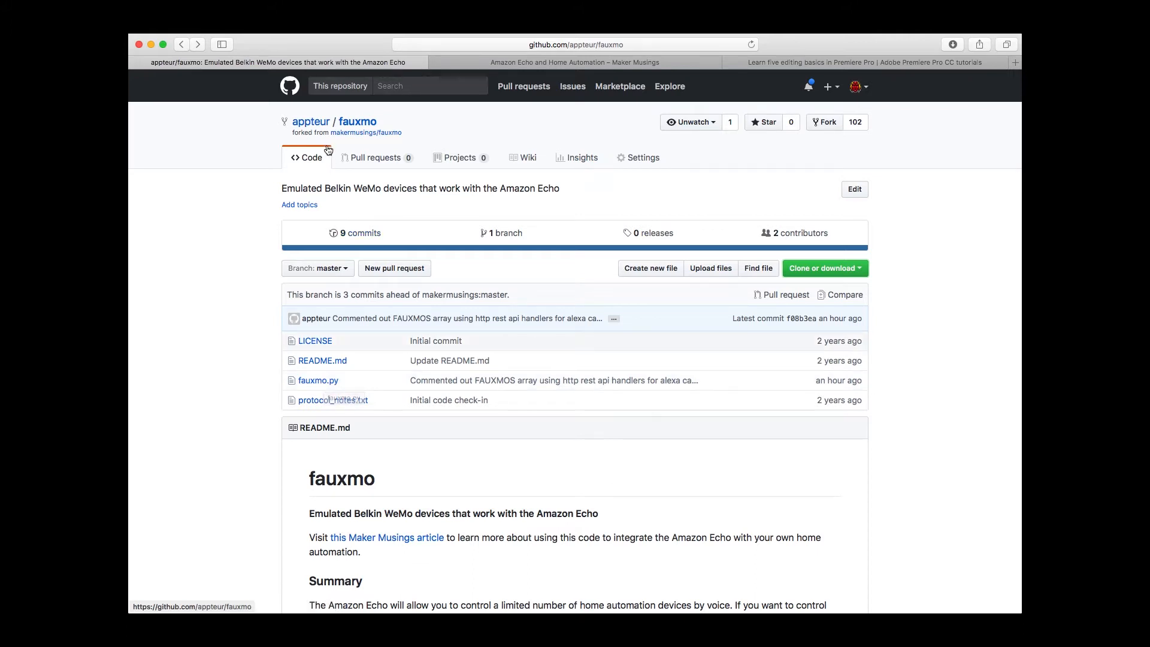
mouse_move(335, 146)
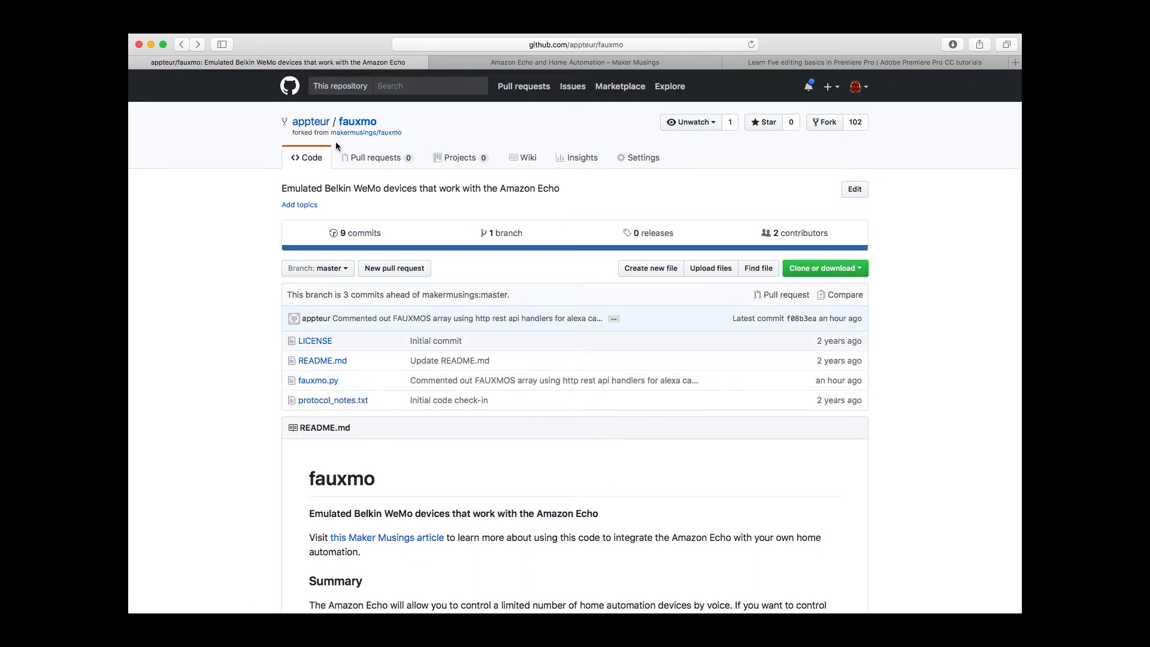
mouse_move(384, 143)
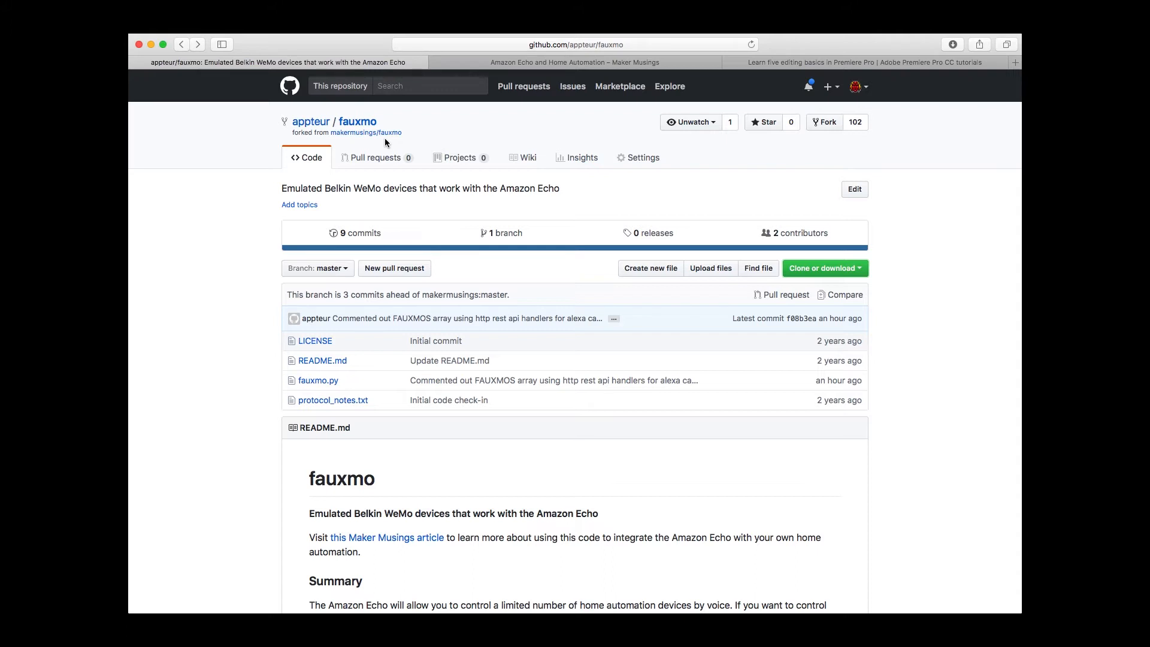
mouse_move(505, 233)
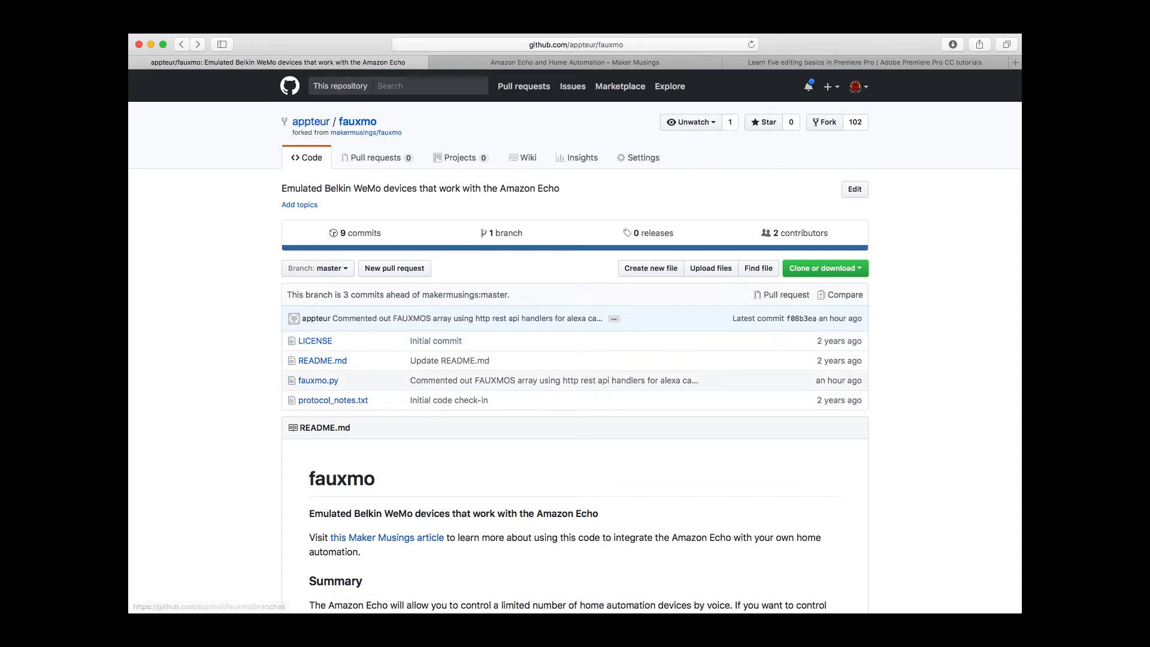
click(319, 380)
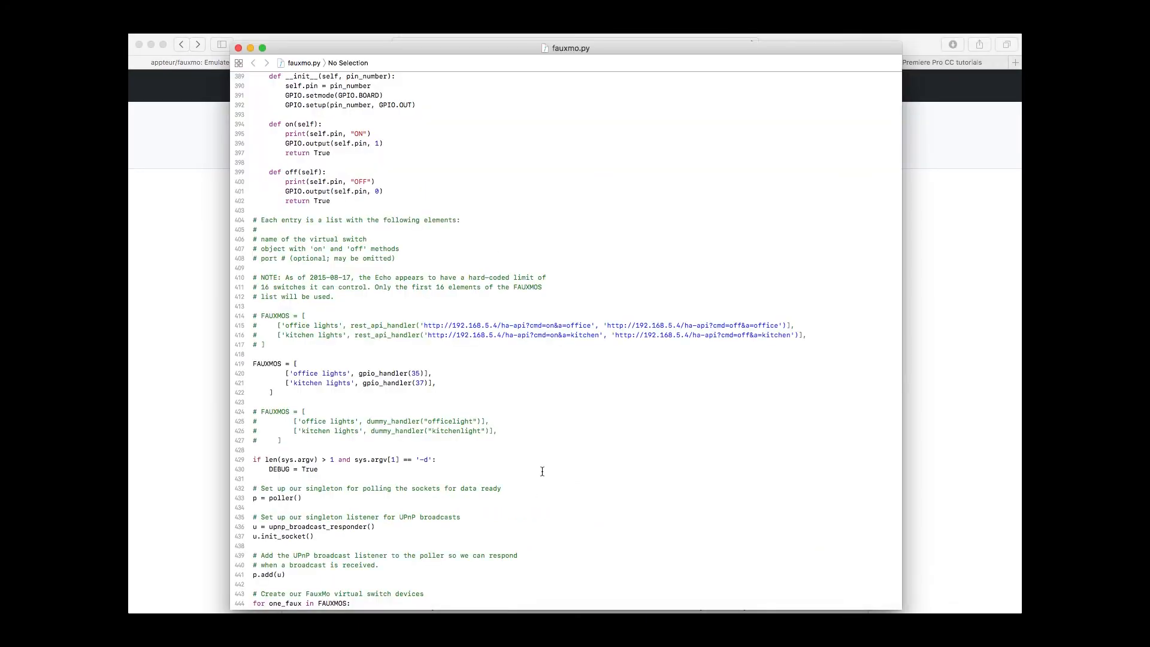
scroll(up, 3)
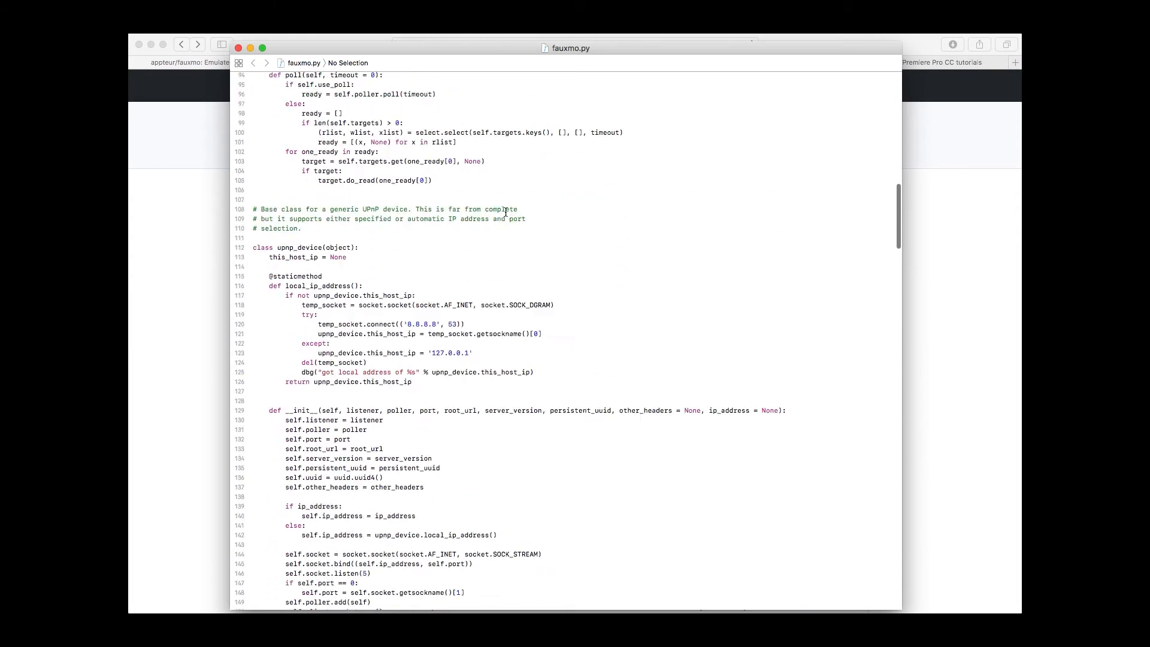
scroll(up, 3)
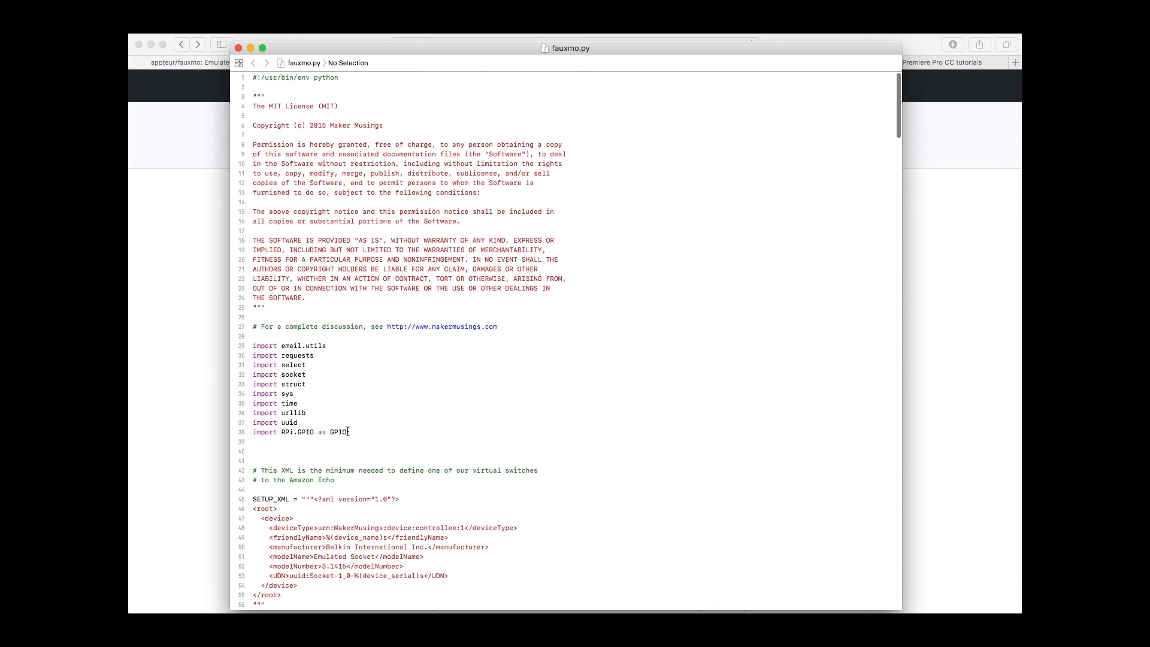
double_click(323, 432)
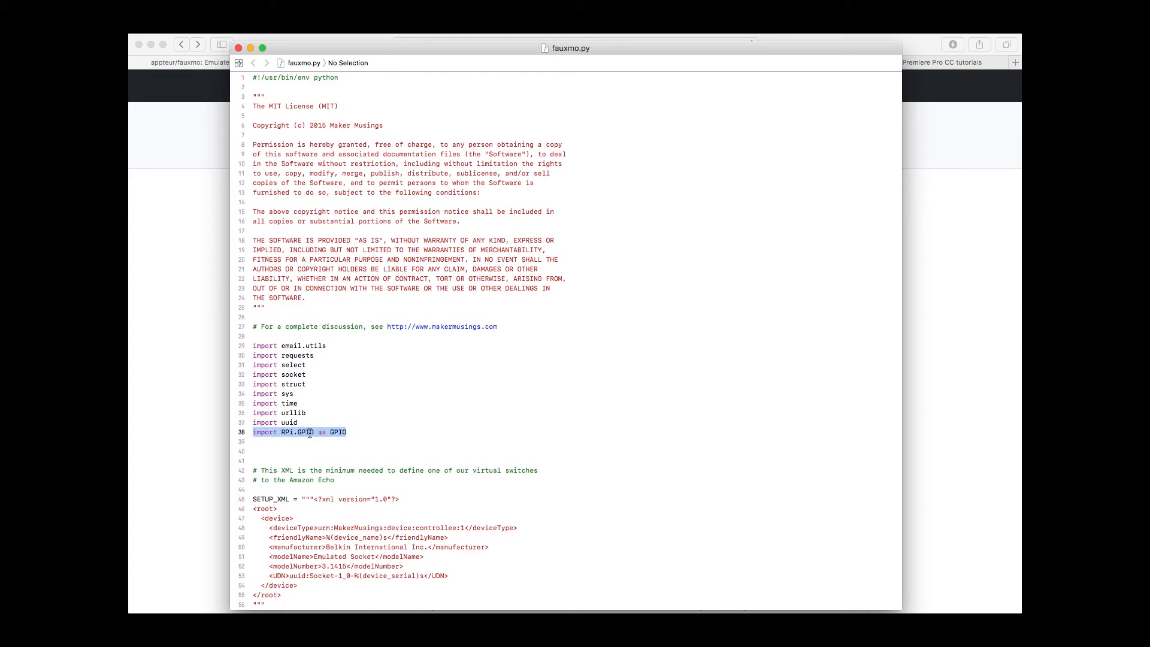
mouse_move(369, 434)
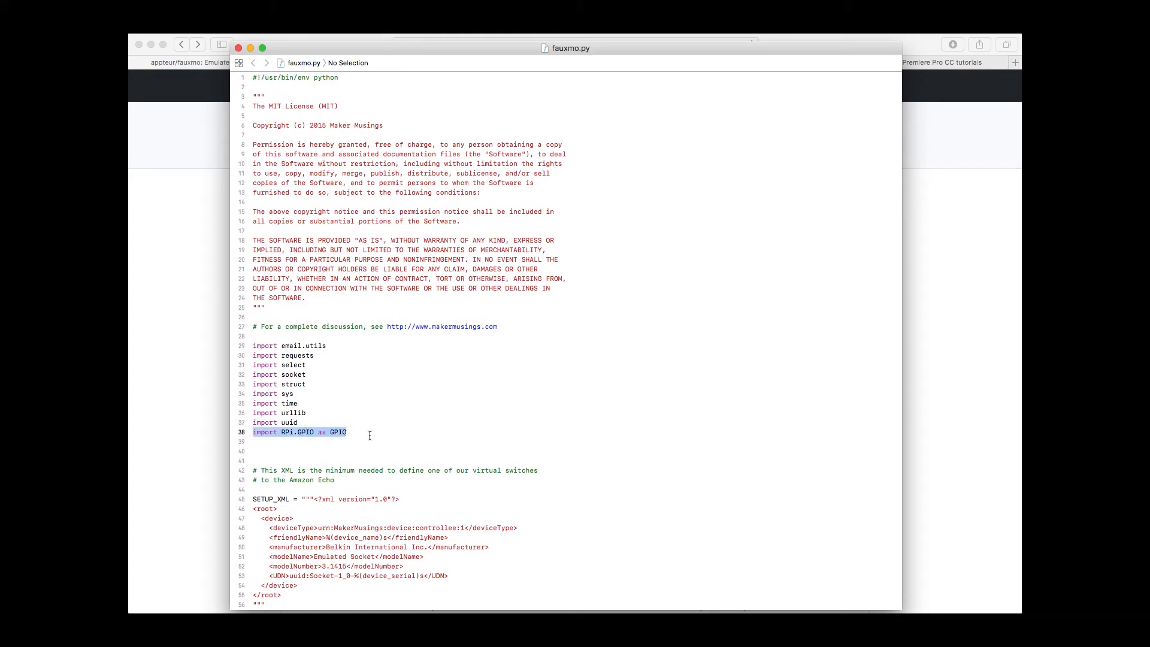
Scroll through the rest_api_handler, dummy_handler and gpio_handler class definitions
scroll(down, 3)
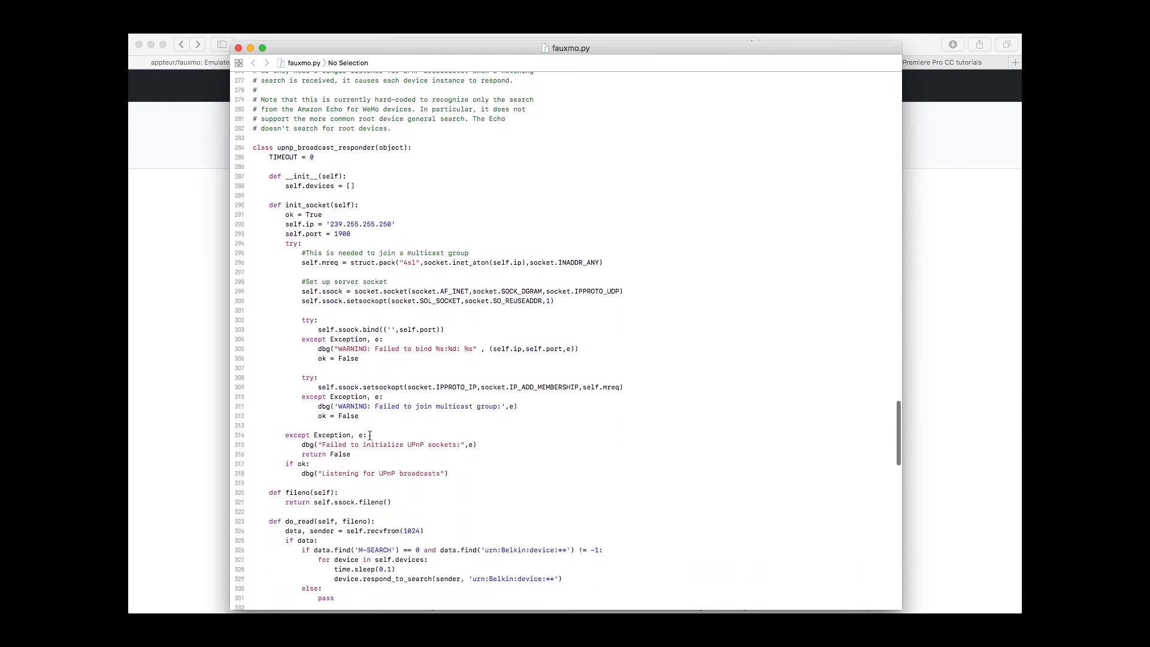
scroll(down, 3)
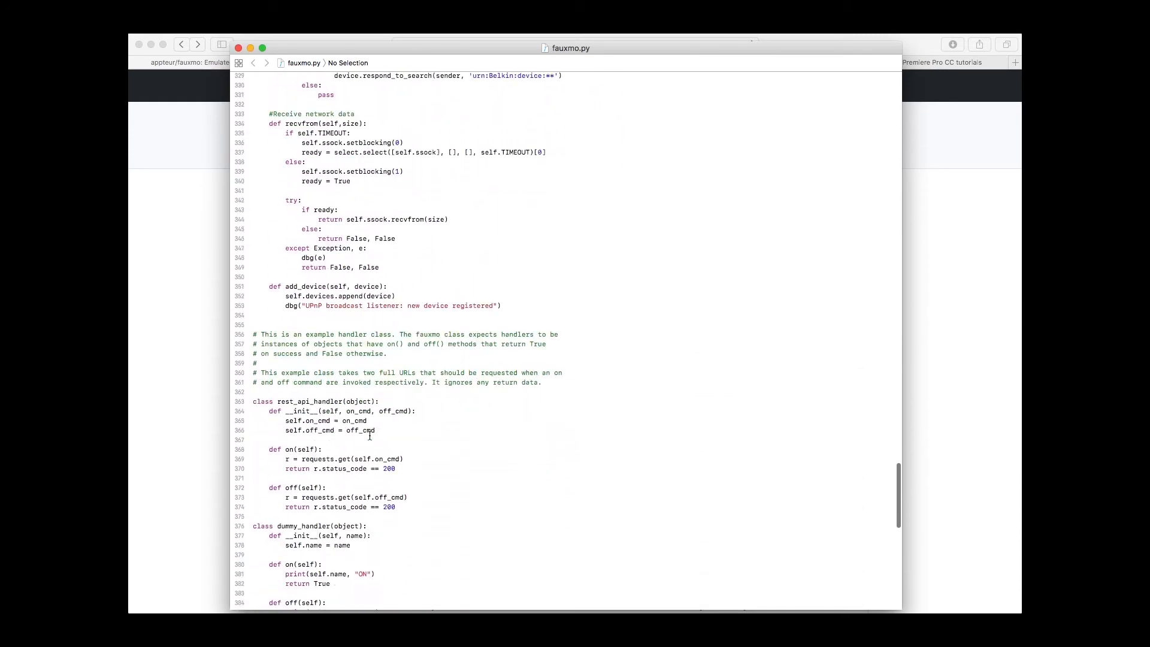
scroll(down, 3)
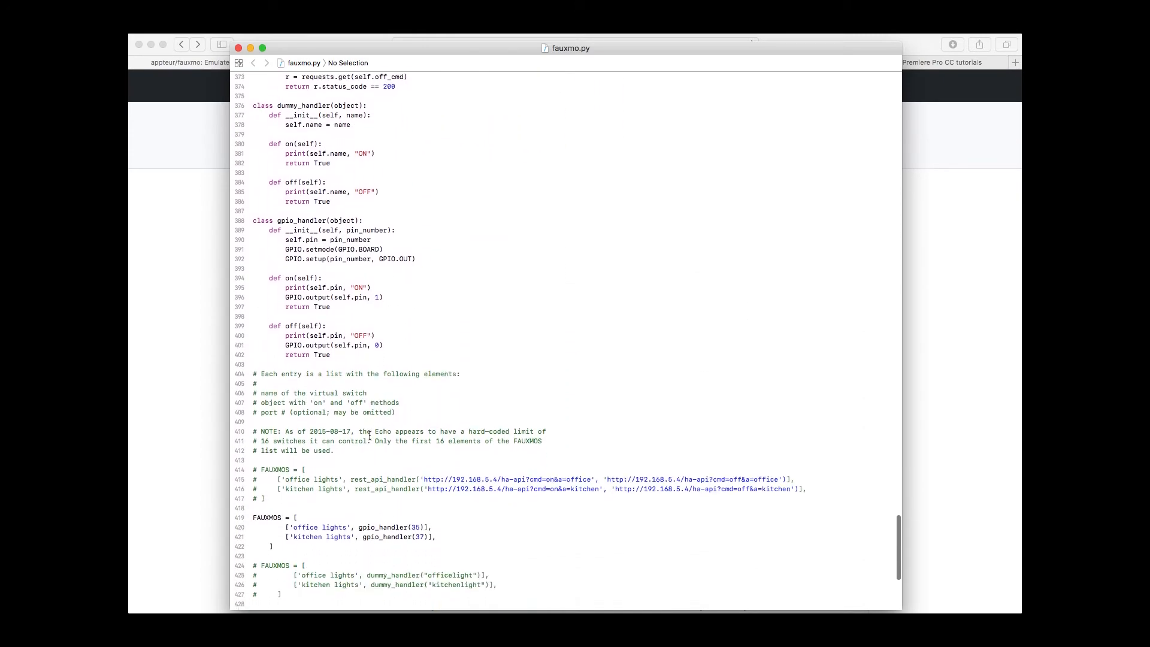
scroll(up, 3)
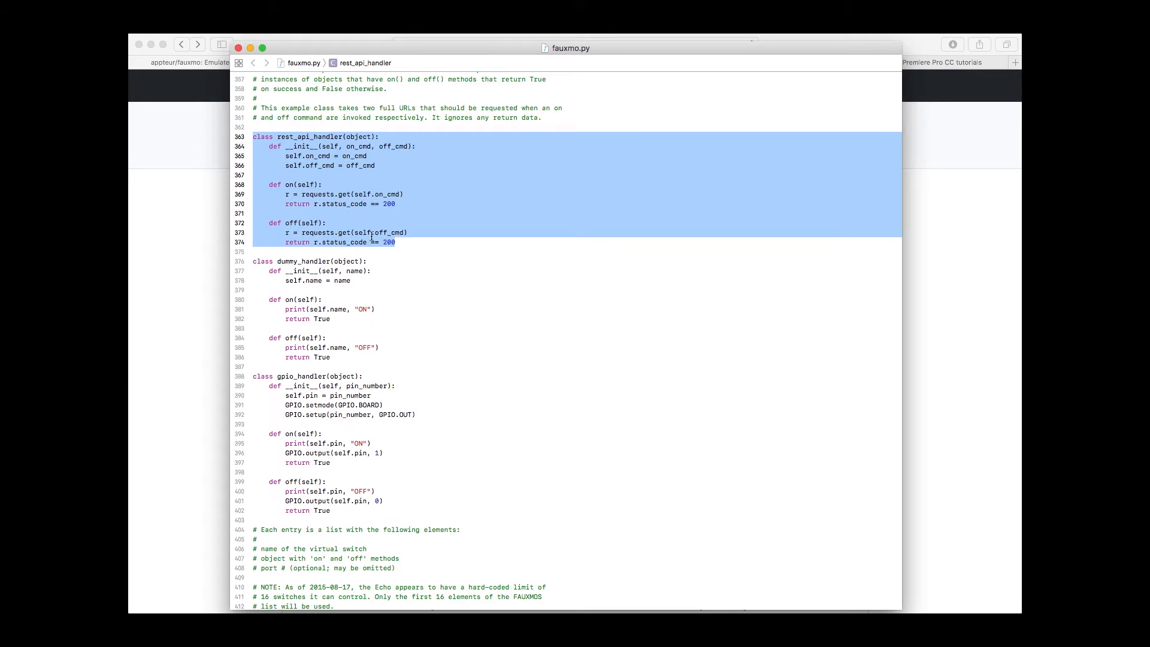
click(377, 288)
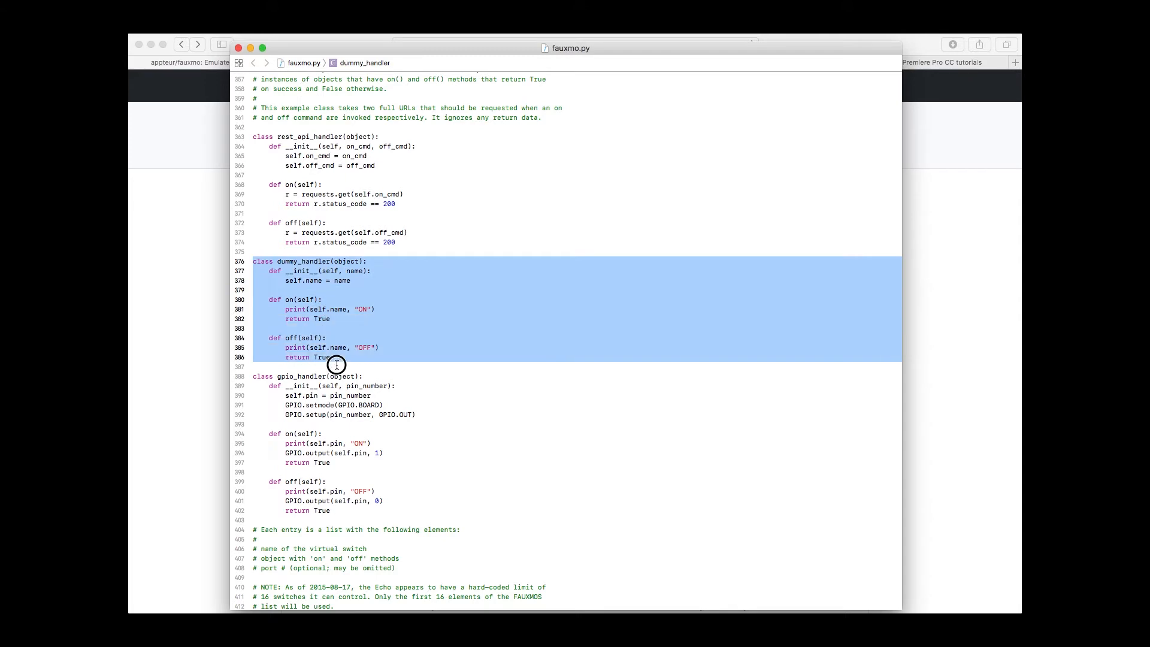
scroll(down, 3)
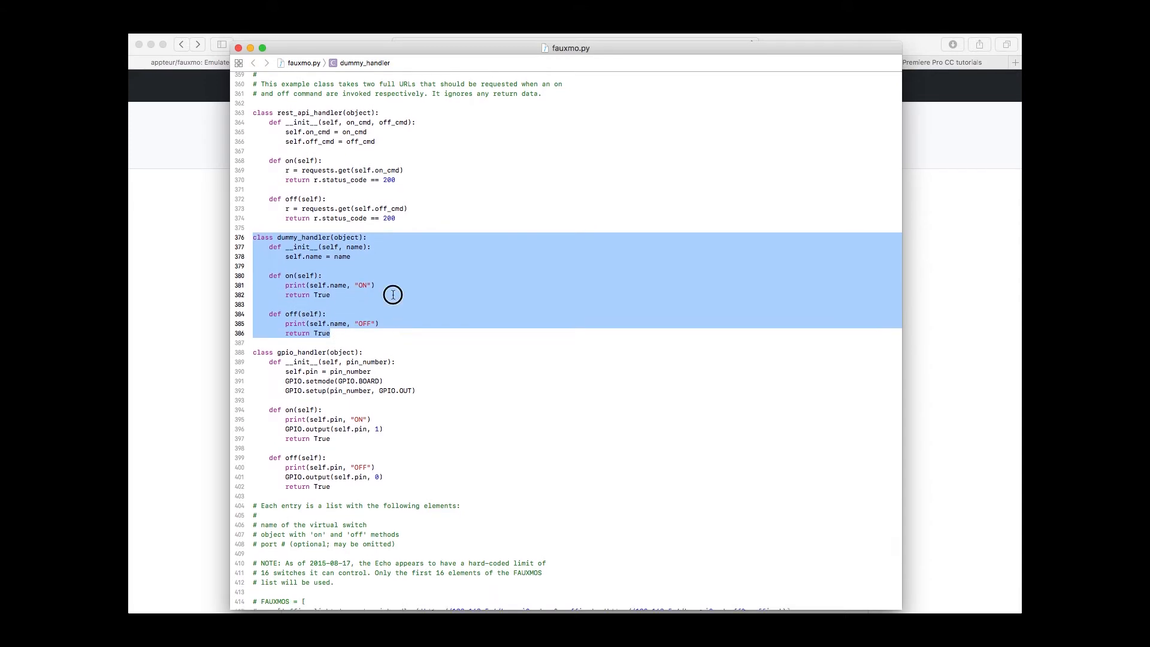
click(300, 294)
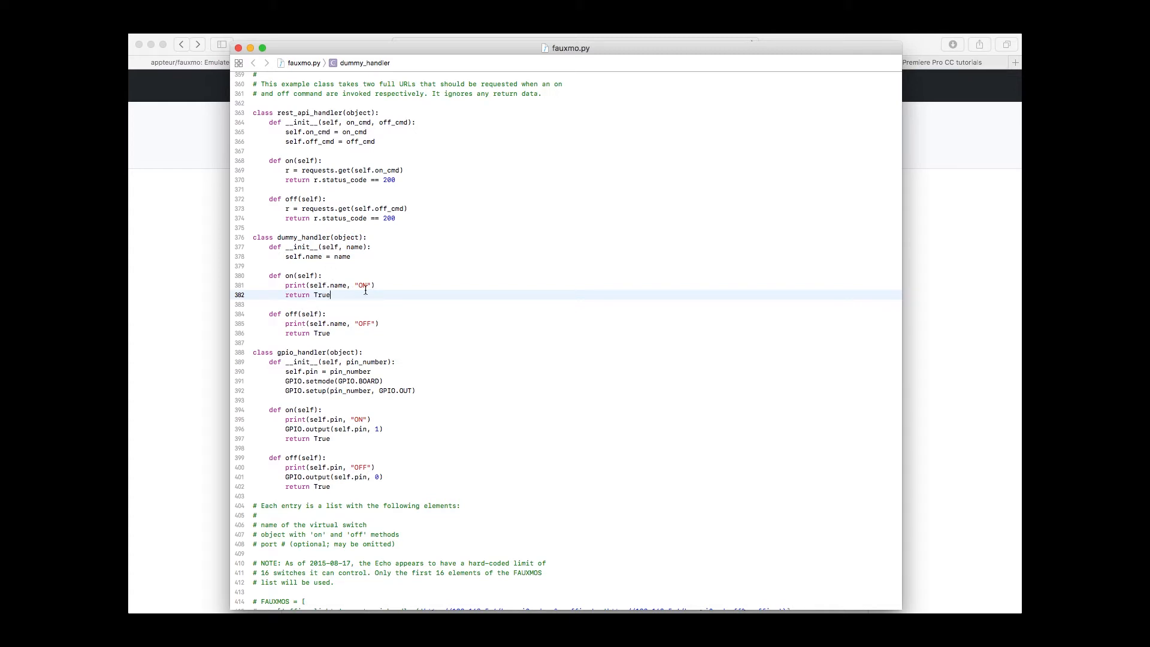
mouse_move(342, 286)
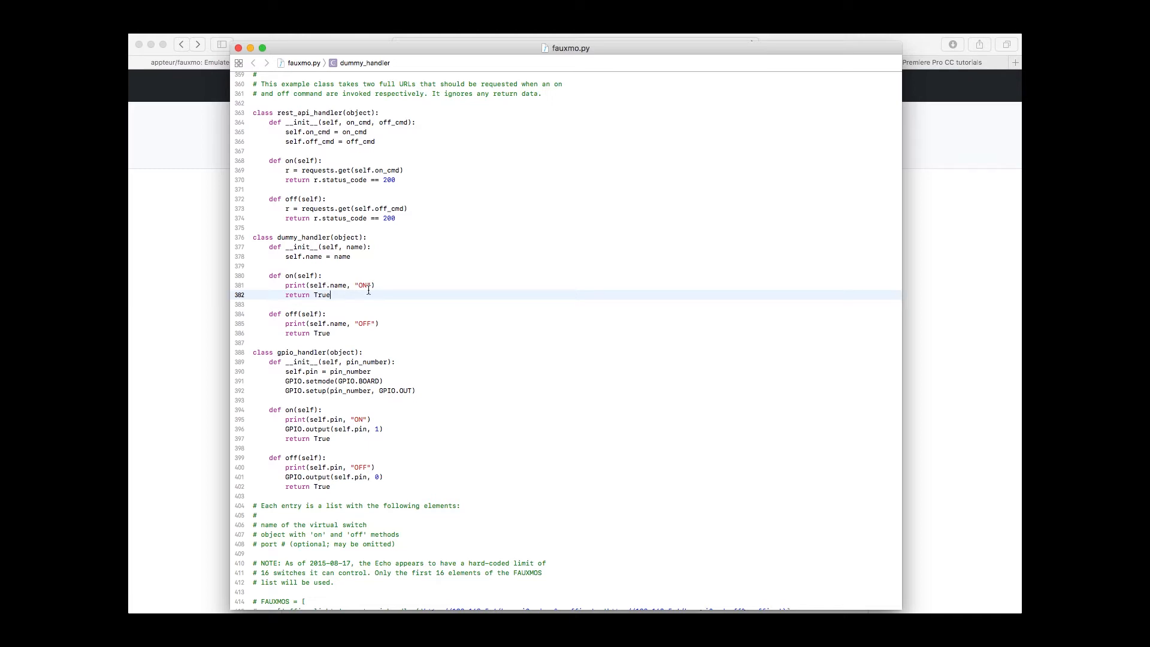
scroll(down, 3)
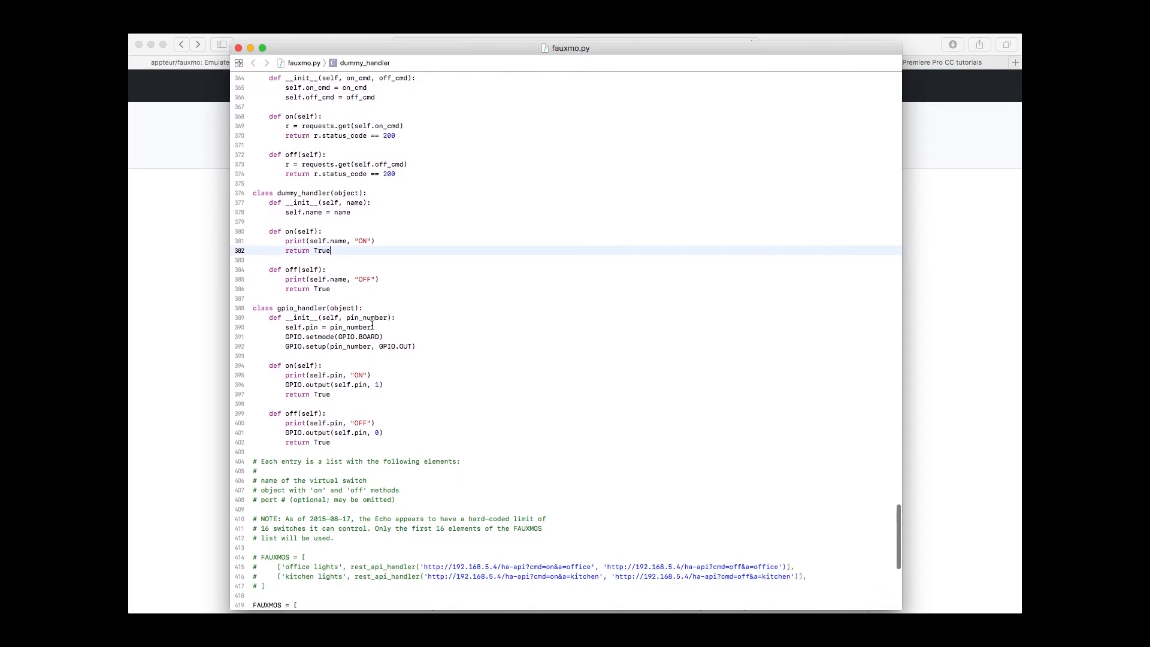
scroll(down, 3)
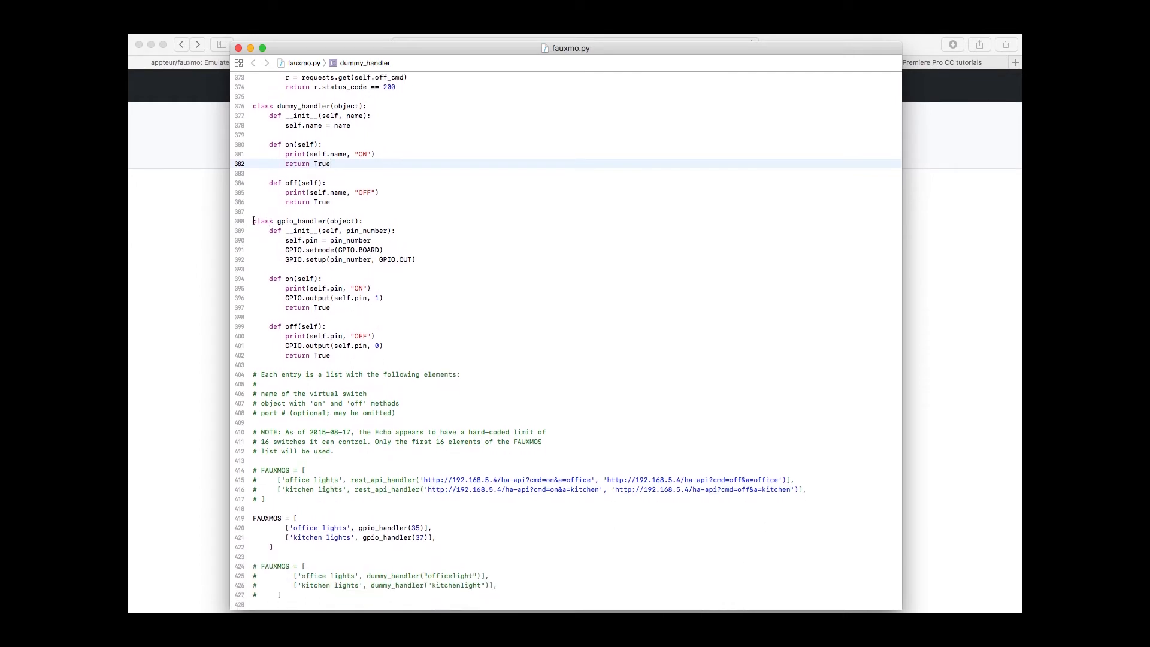
click(330, 164)
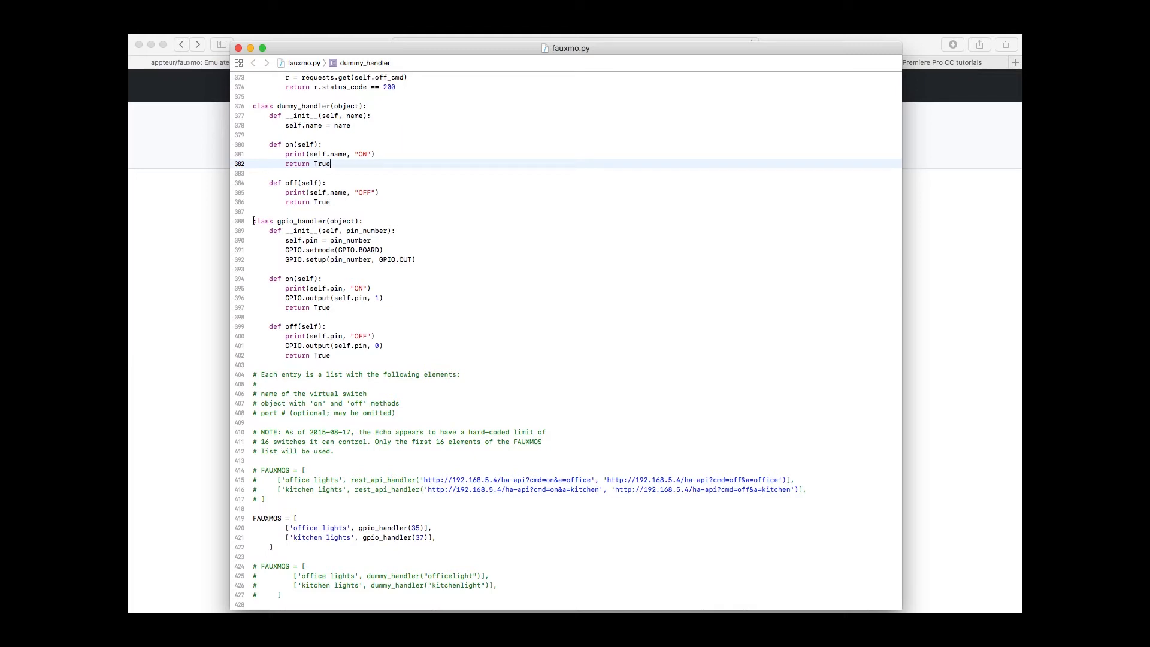
scroll(down, 3)
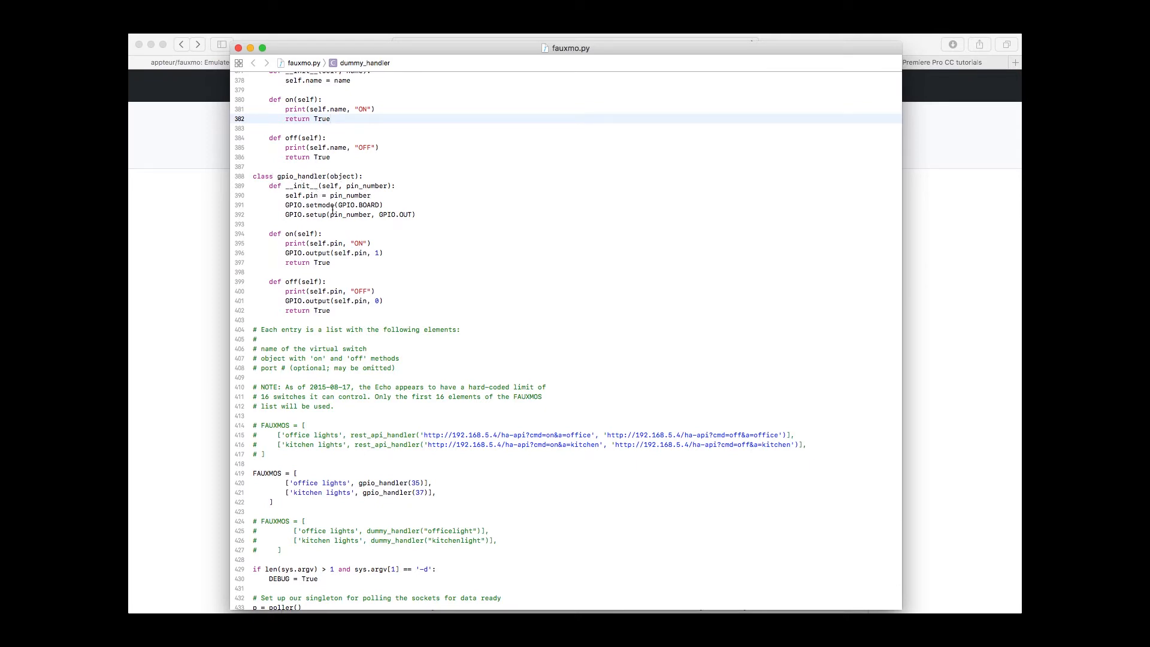
click(331, 118)
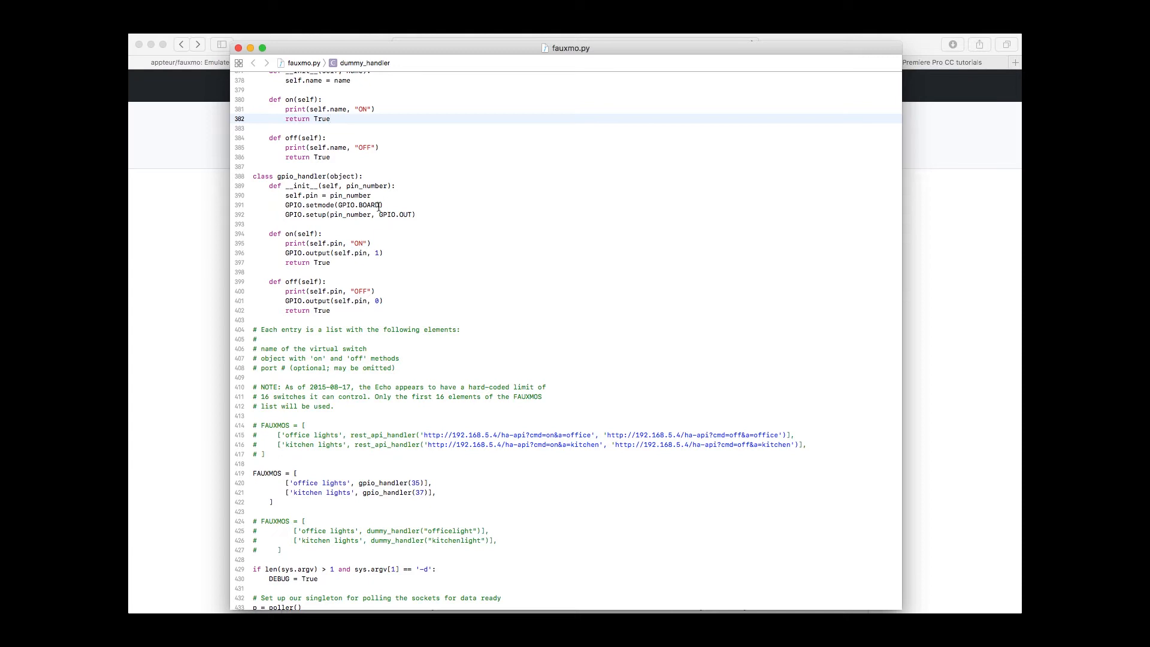
click(330, 118)
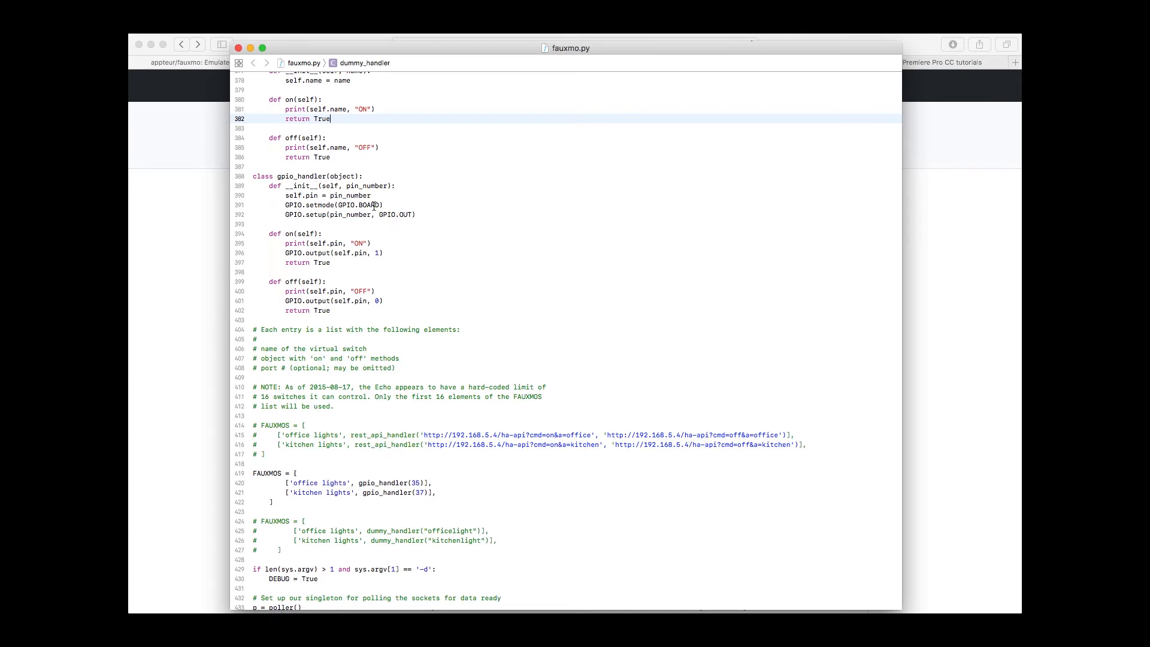
mouse_move(412, 214)
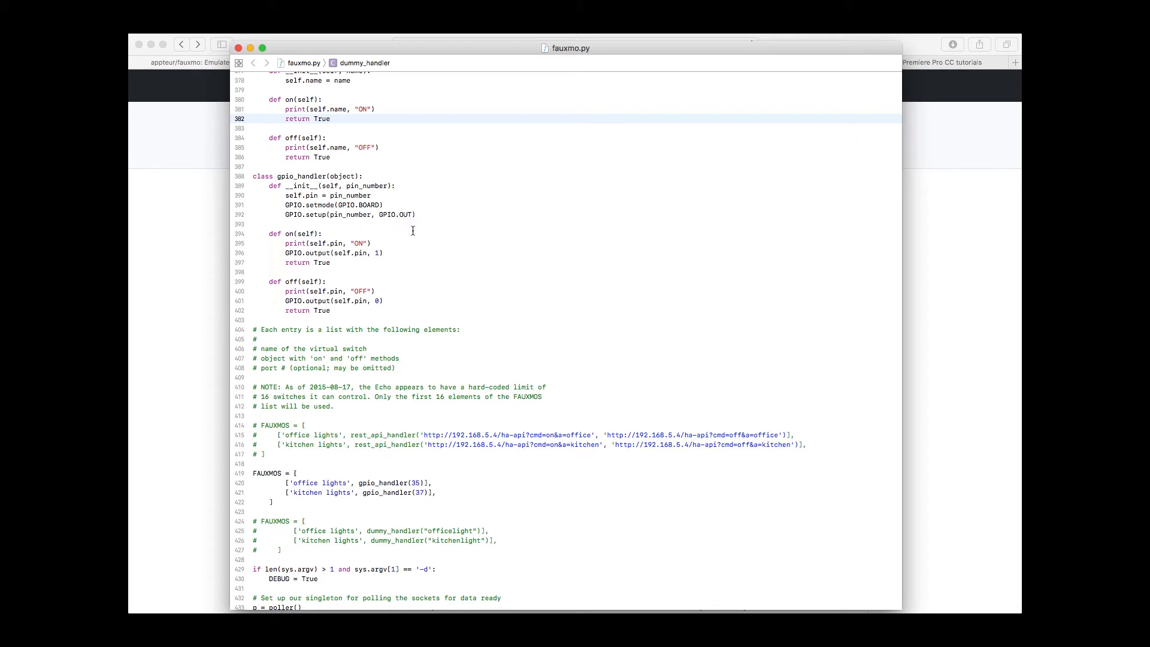
scroll(down, 3)
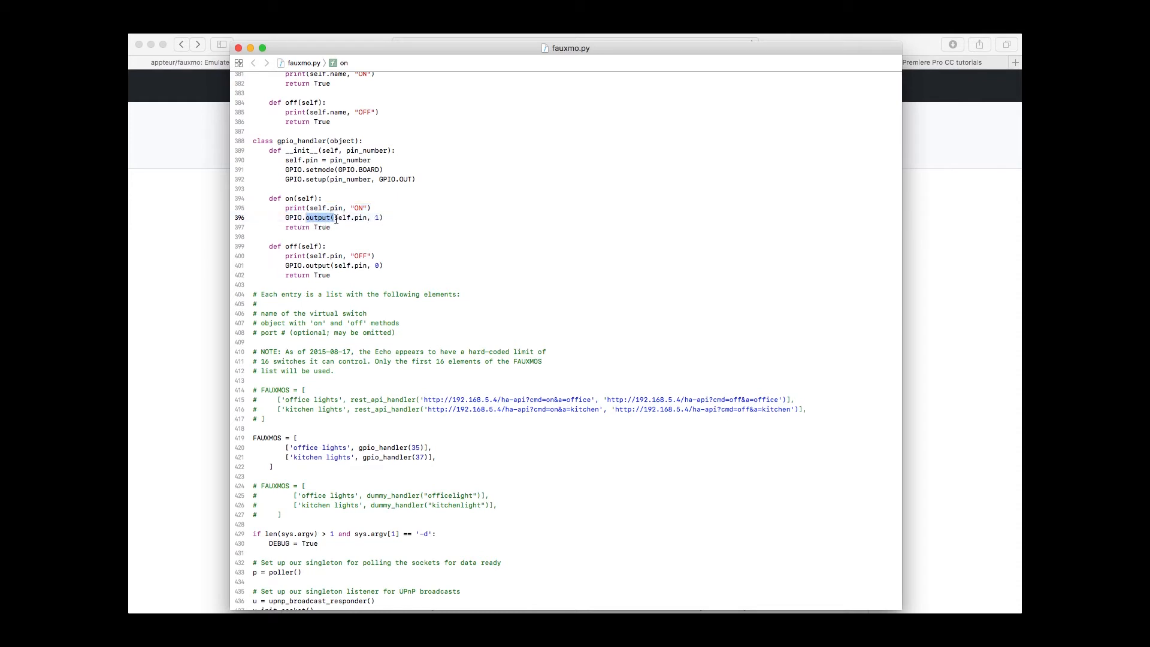
double_click(349, 218)
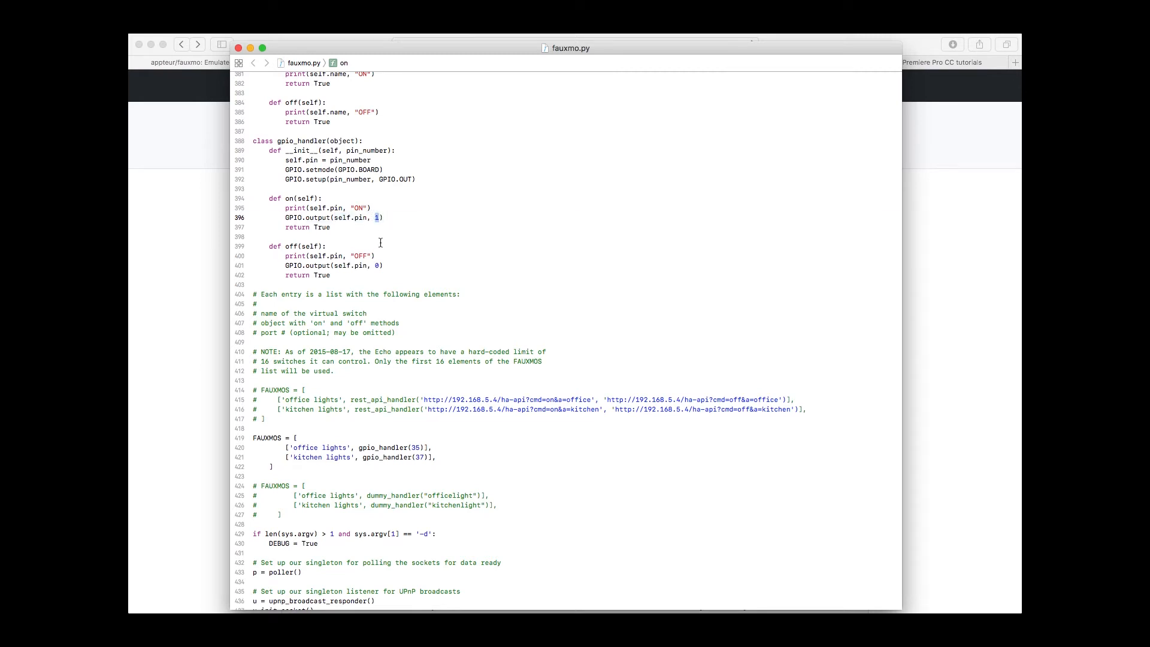
mouse_move(342, 266)
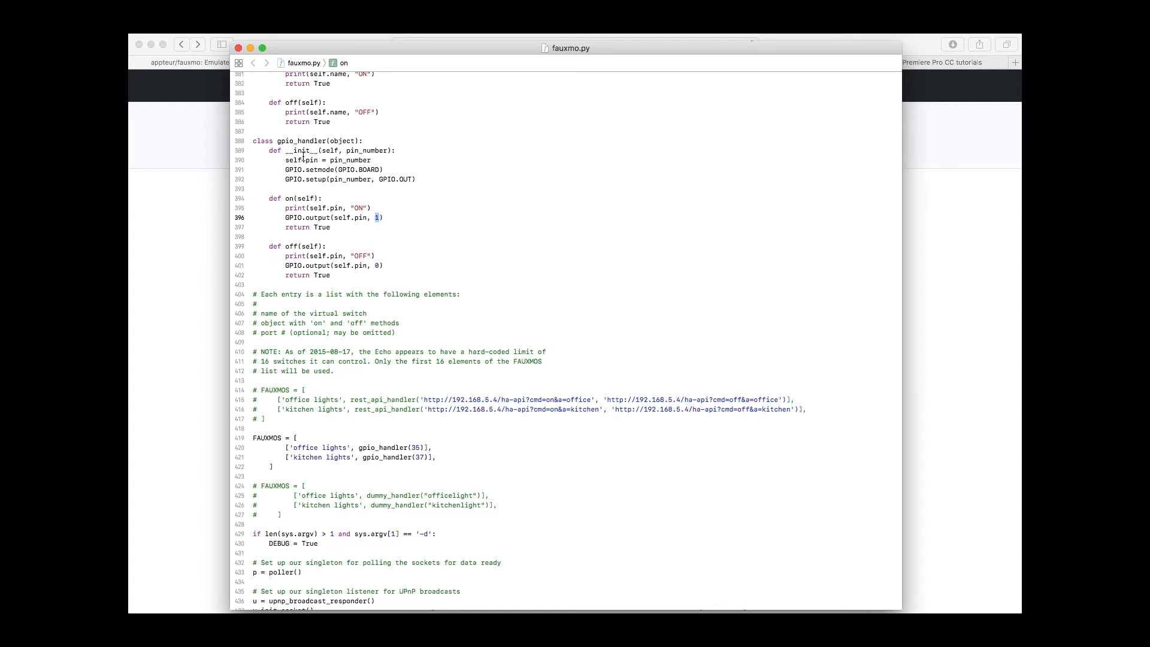
scroll(down, 3)
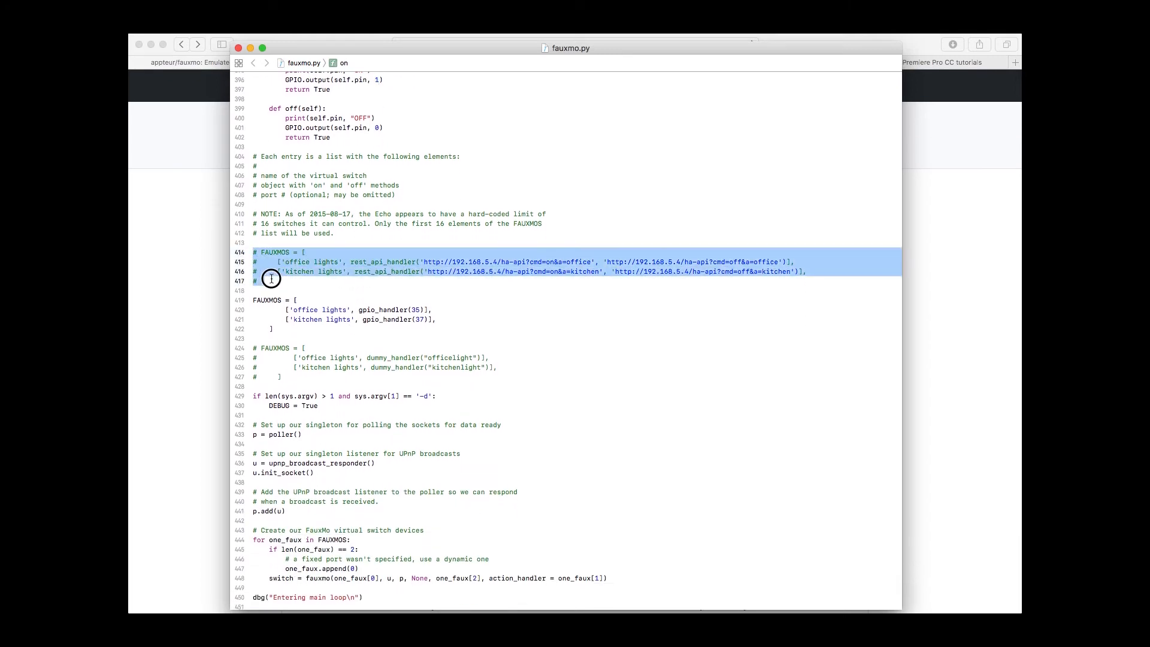
click(271, 281)
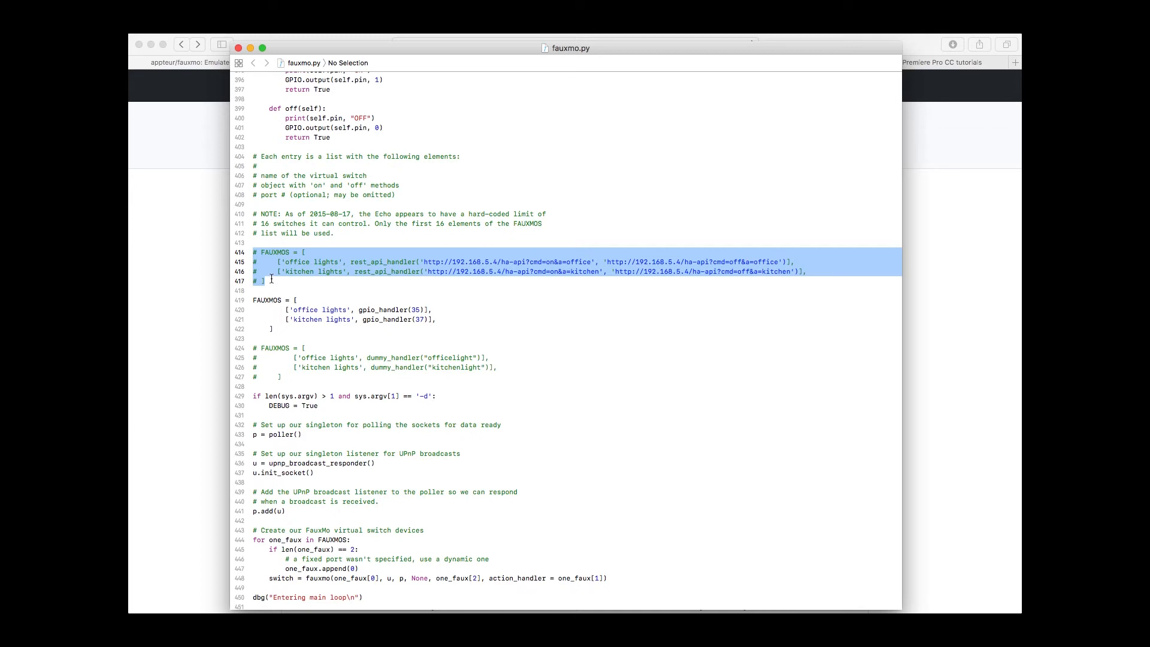
mouse_move(404, 262)
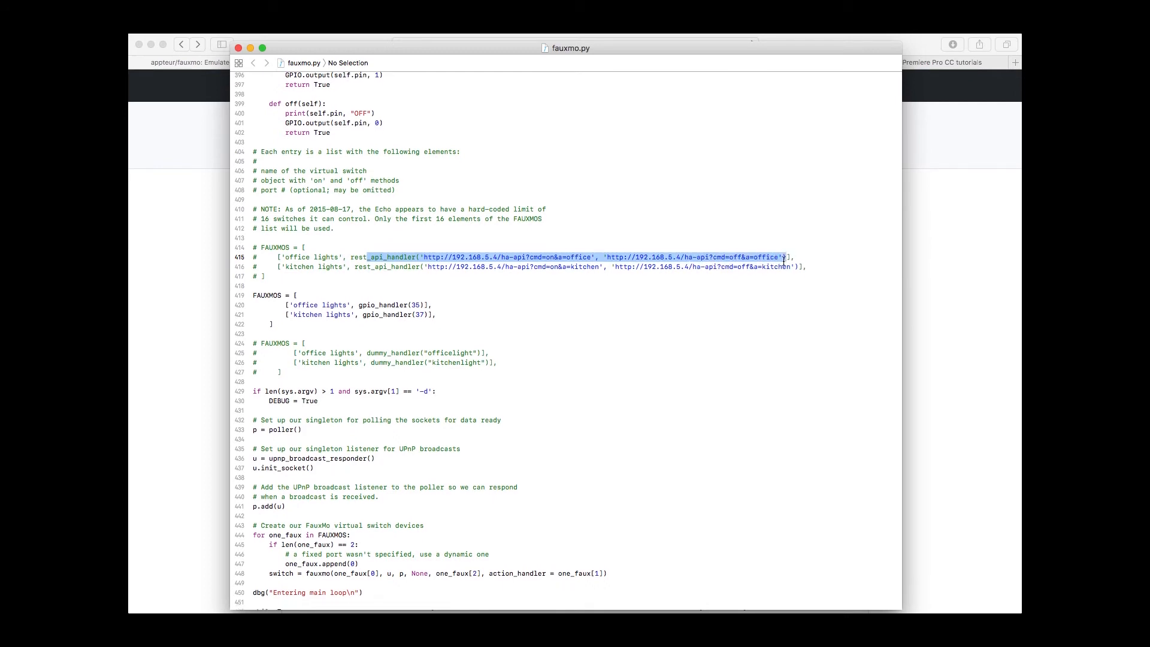
mouse_move(645, 271)
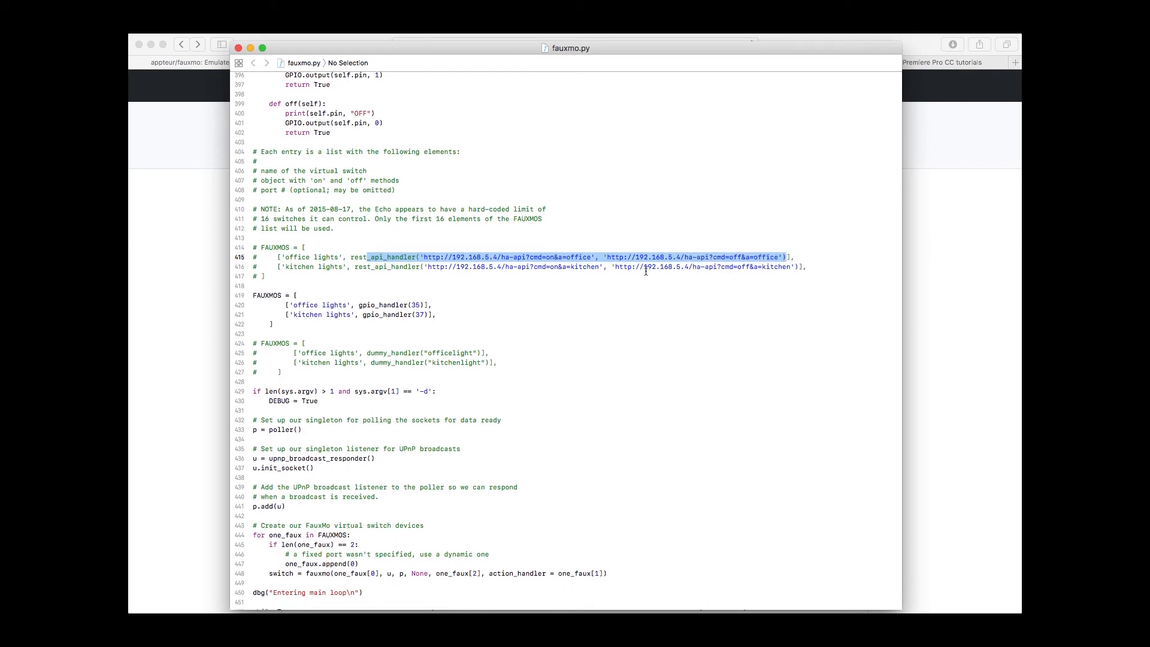
click(287, 305)
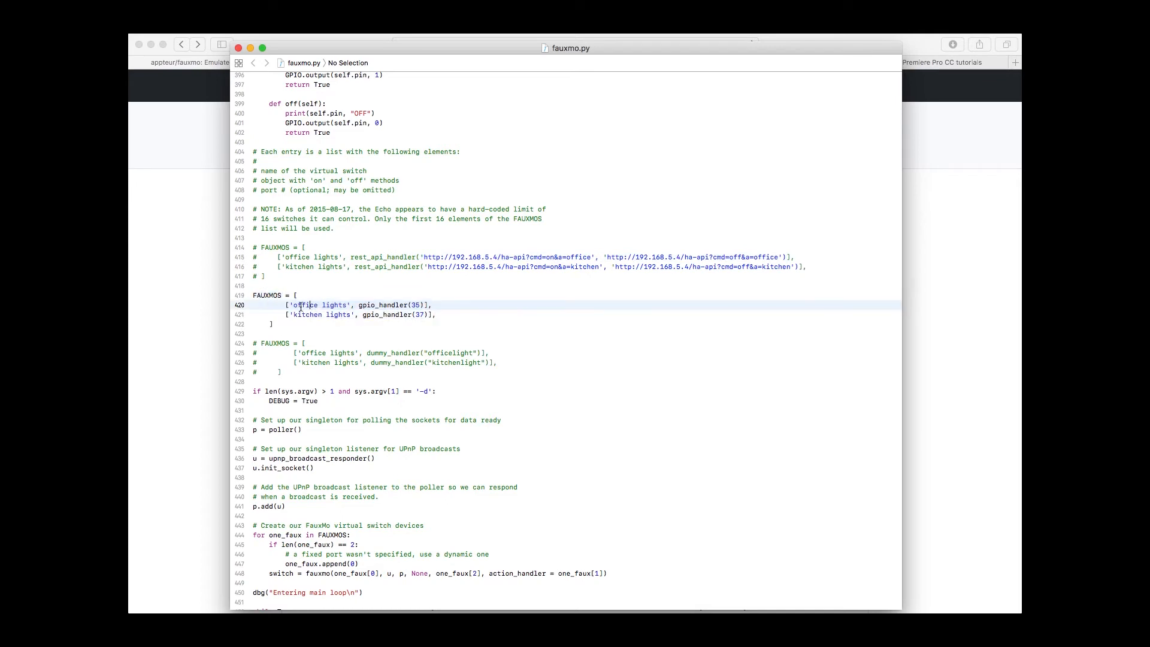
double_click(315, 304)
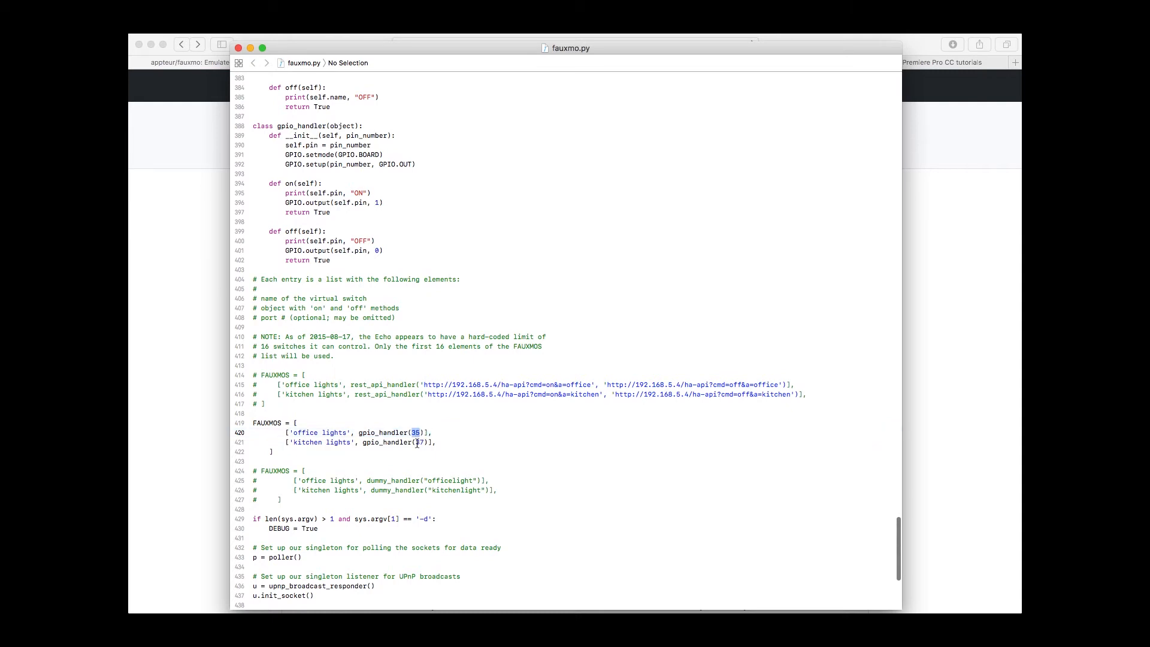
scroll(down, 3)
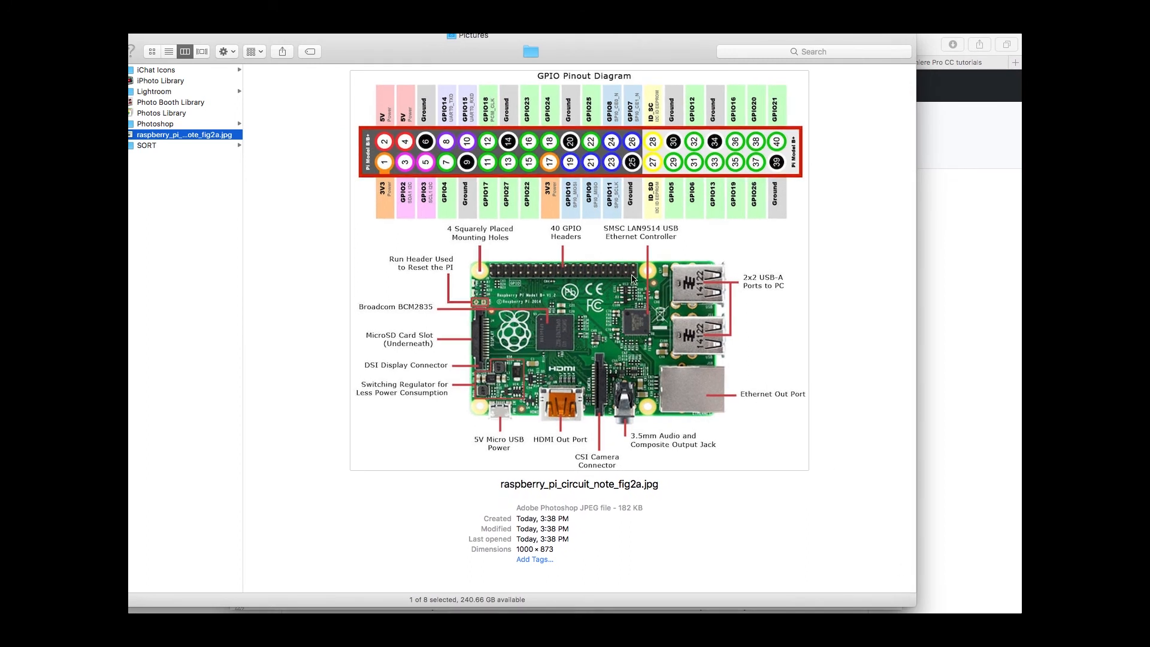
mouse_move(732, 173)
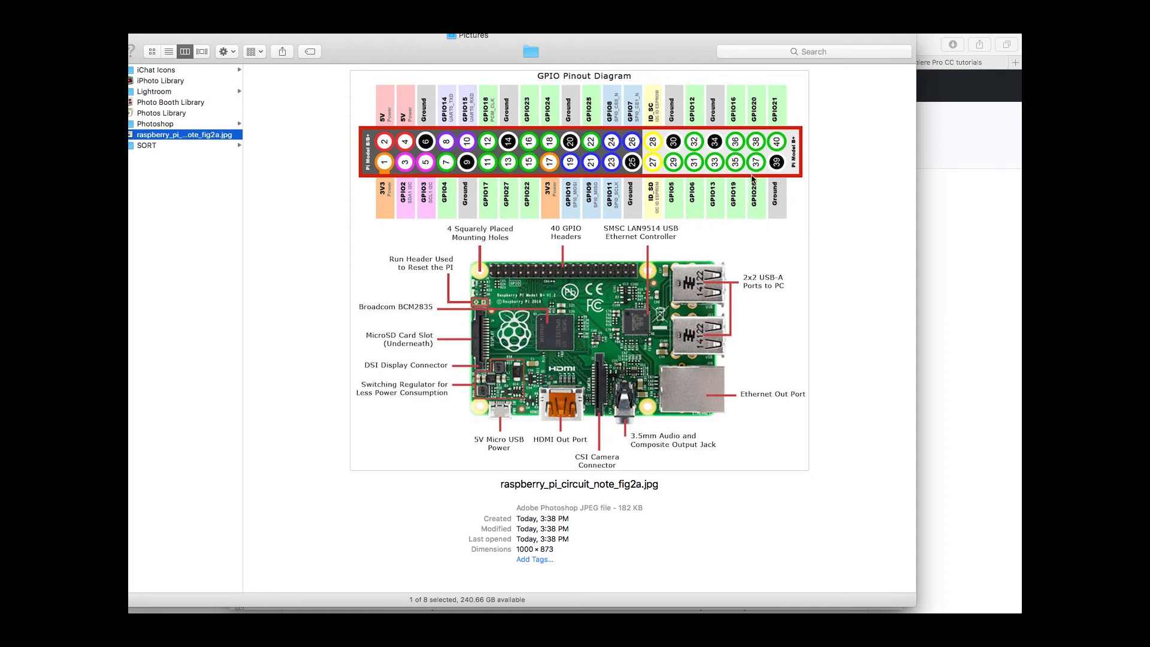
mouse_move(755, 167)
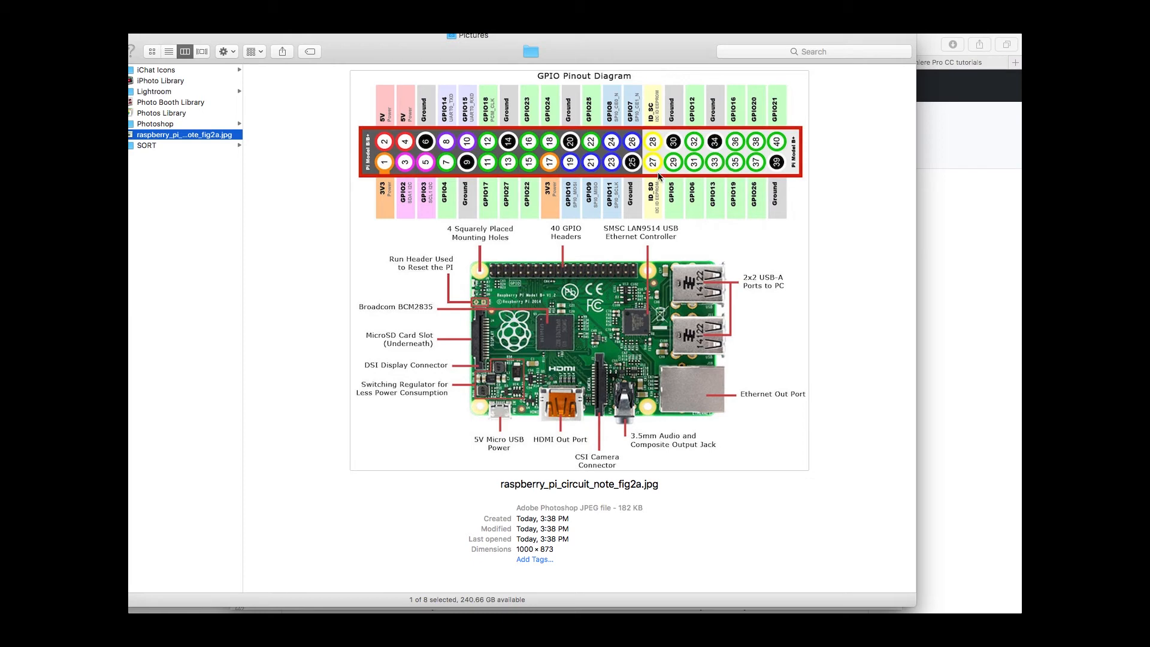
mouse_move(695, 189)
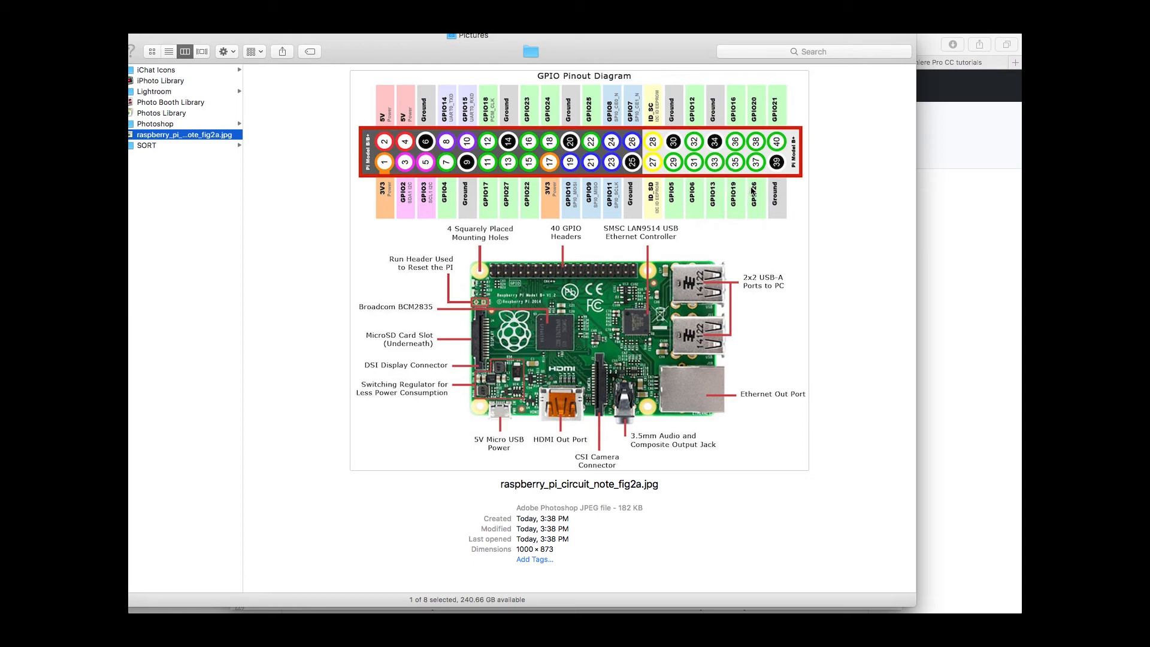
mouse_move(739, 192)
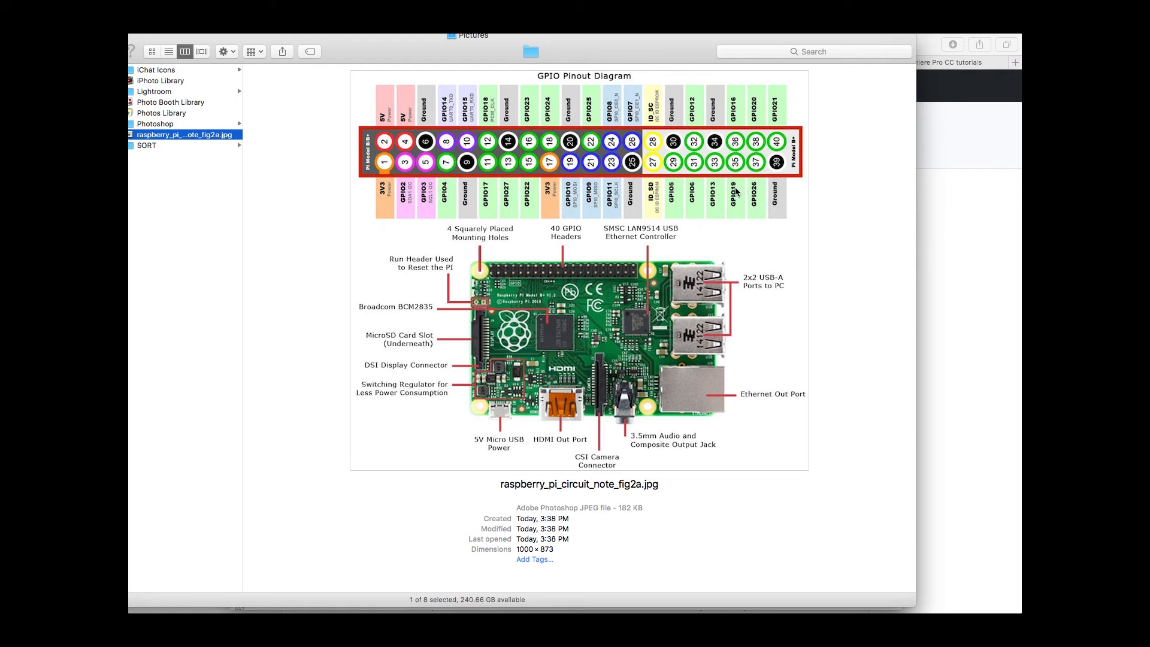
mouse_move(756, 190)
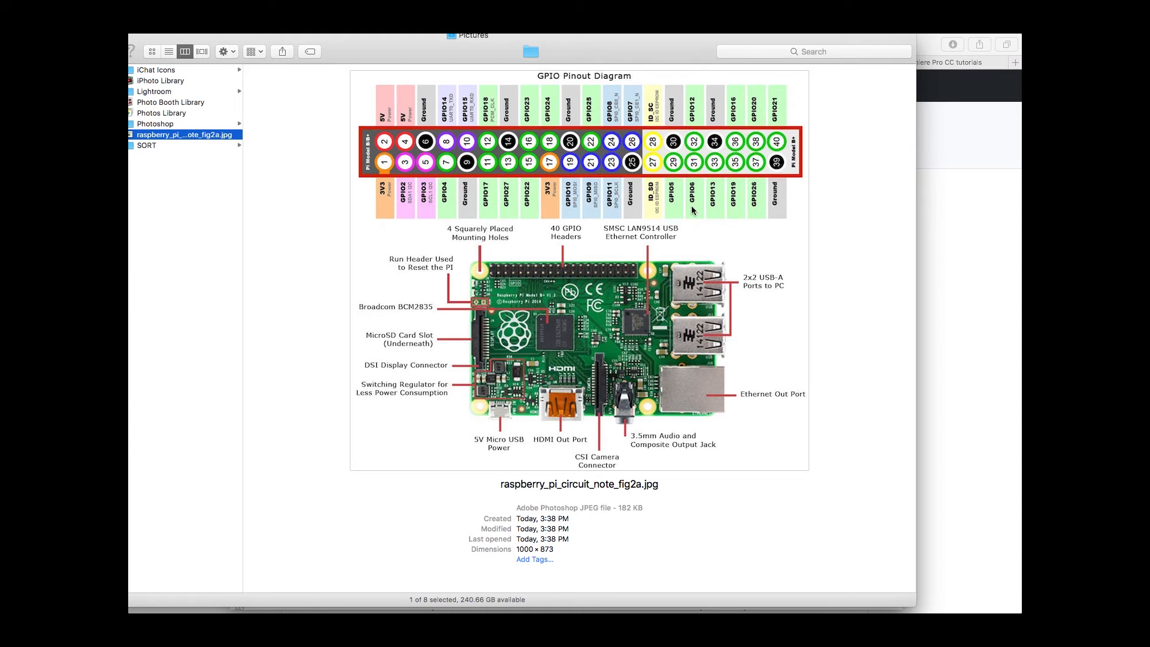
mouse_move(633, 277)
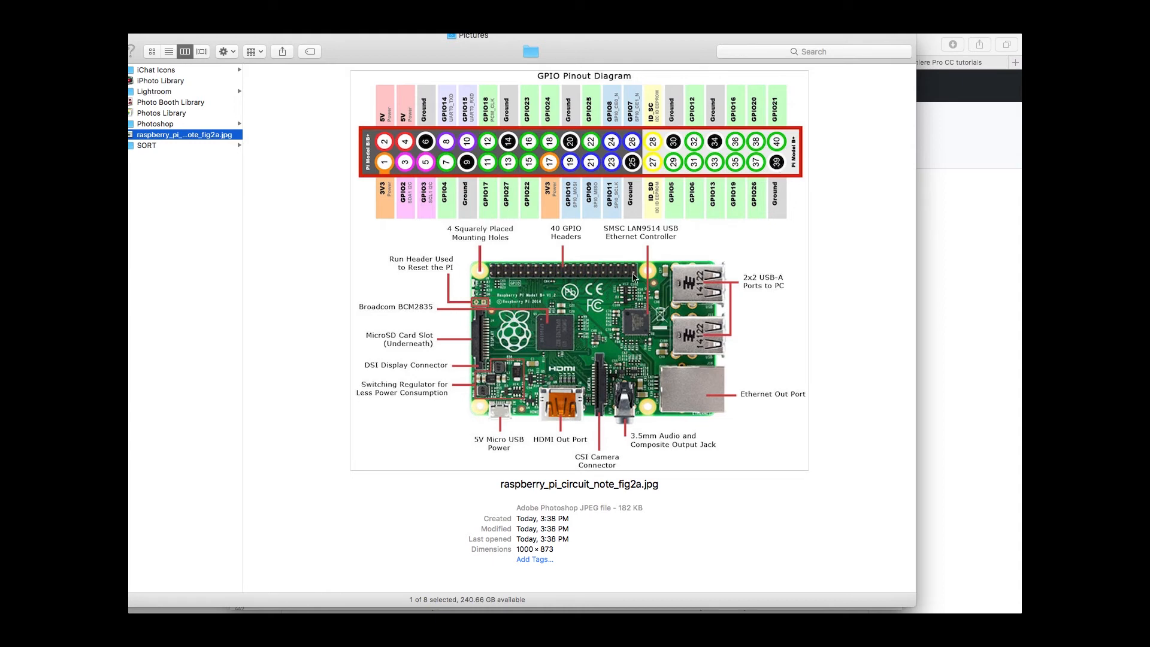
mouse_move(671, 262)
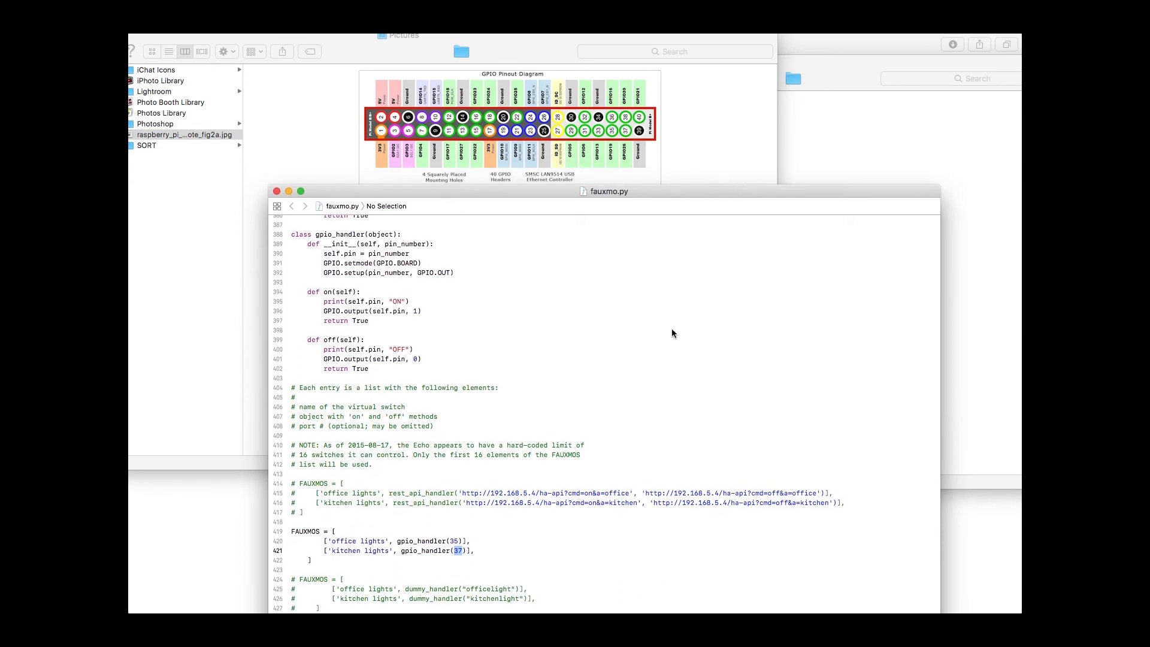
Review the FAUXMOS list with gpio_handler(35) and gpio_handler(37), then close fauxmo.py
scroll(down, 3)
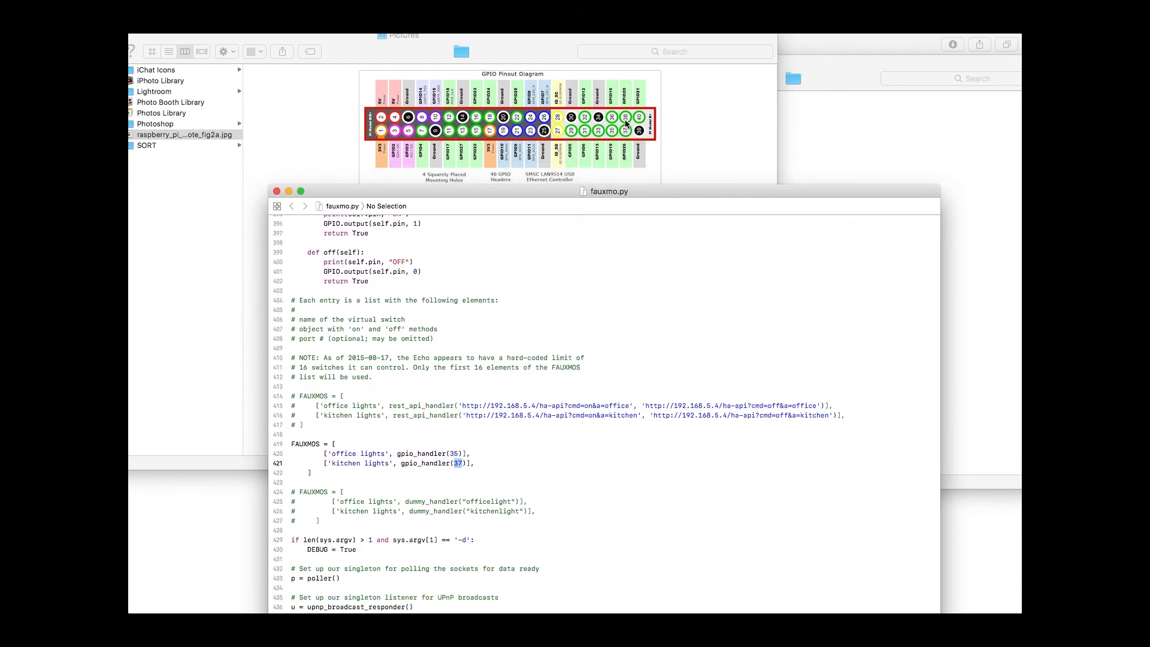
mouse_move(625, 155)
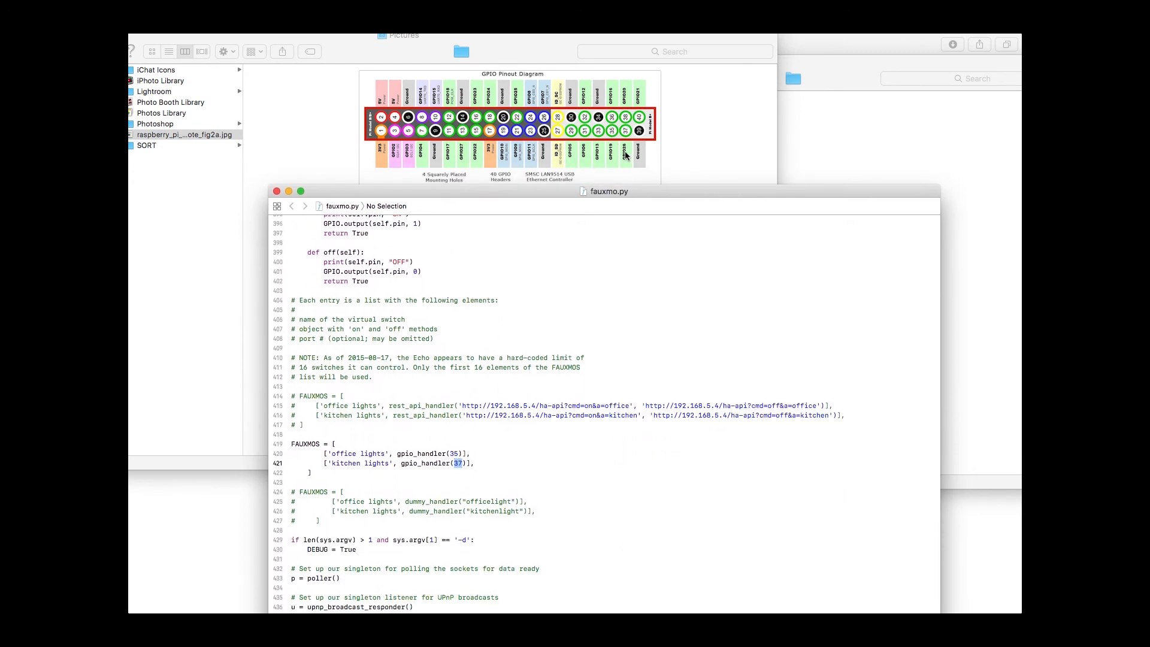
mouse_move(507, 465)
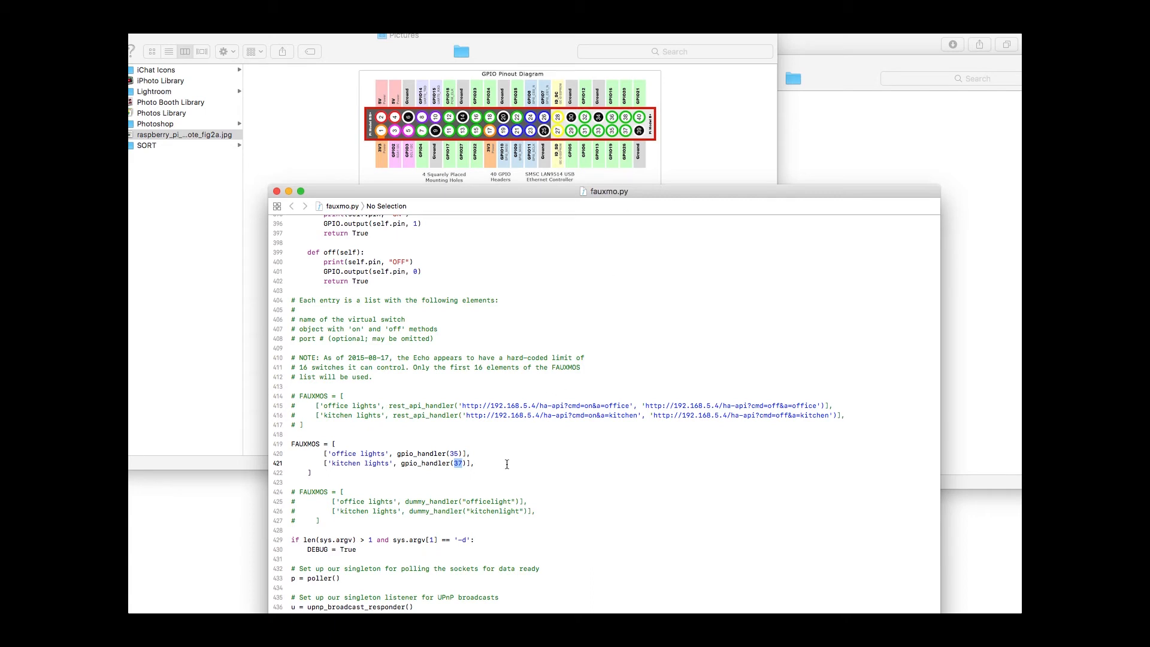
scroll(down, 3)
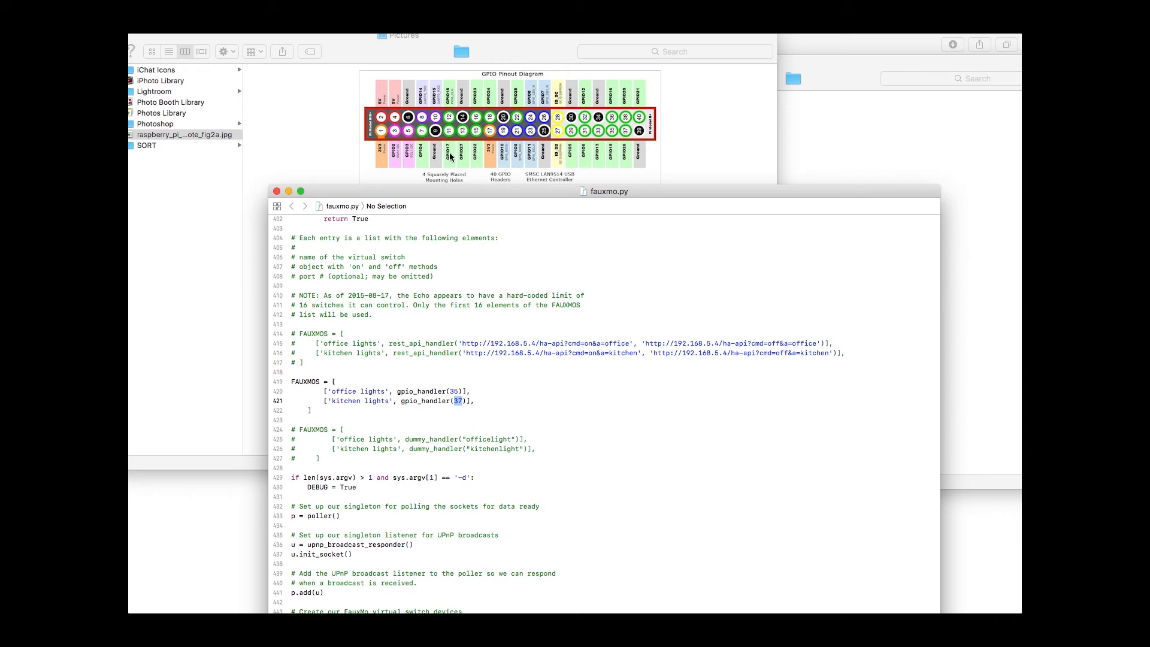
mouse_move(594, 109)
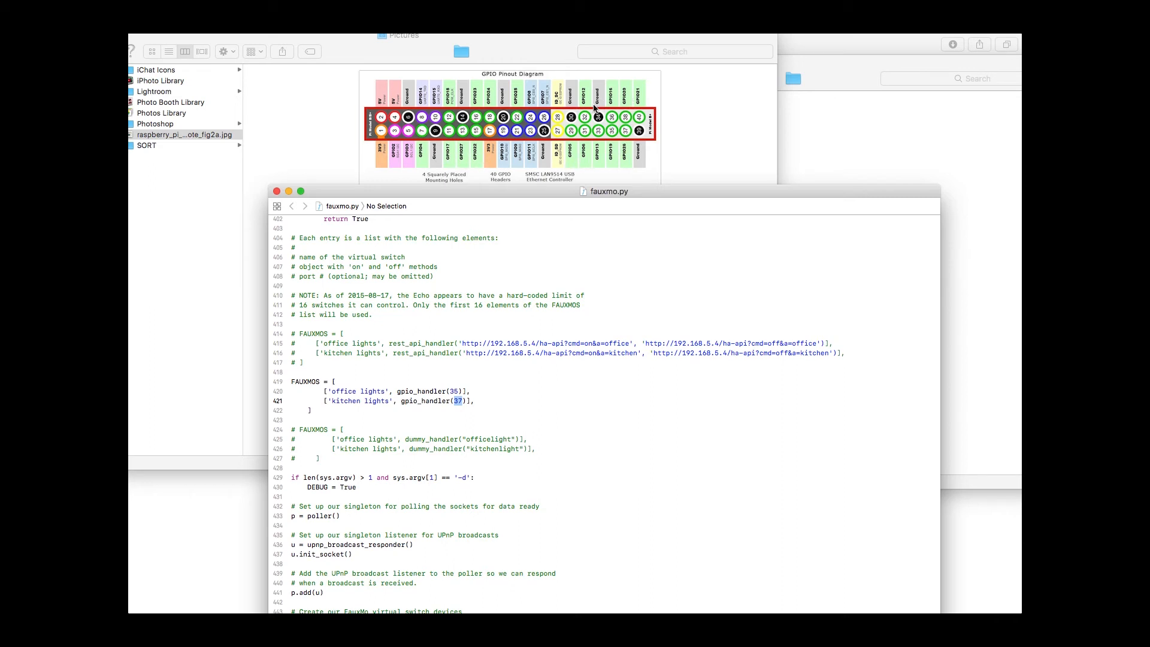
mouse_move(495, 137)
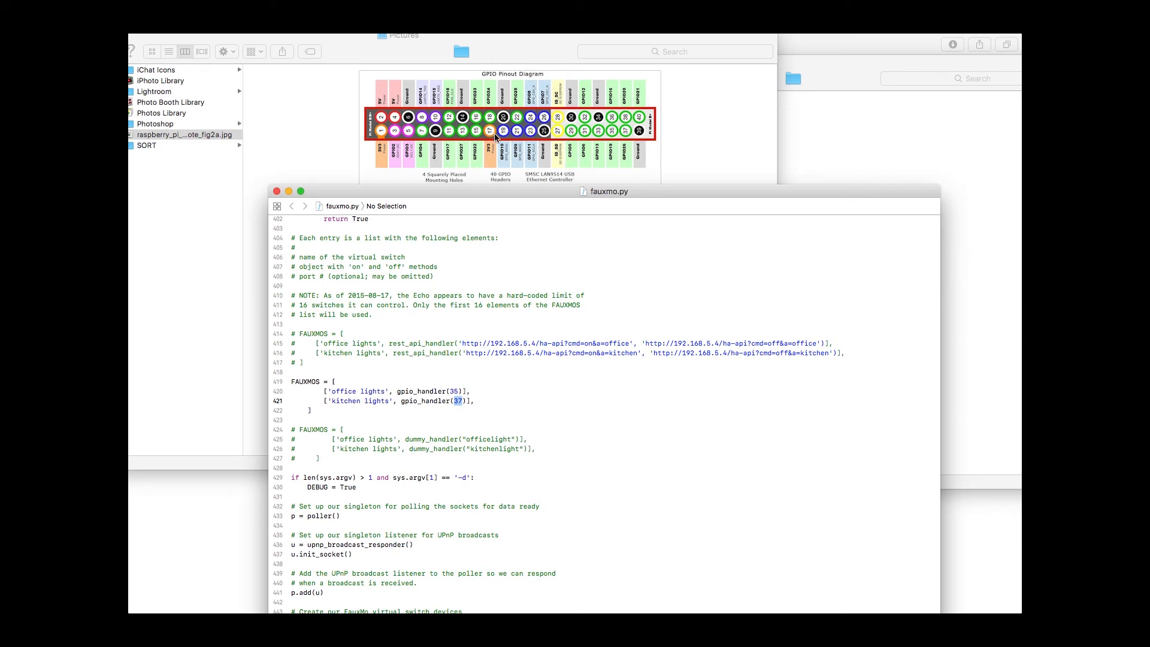
click(322, 430)
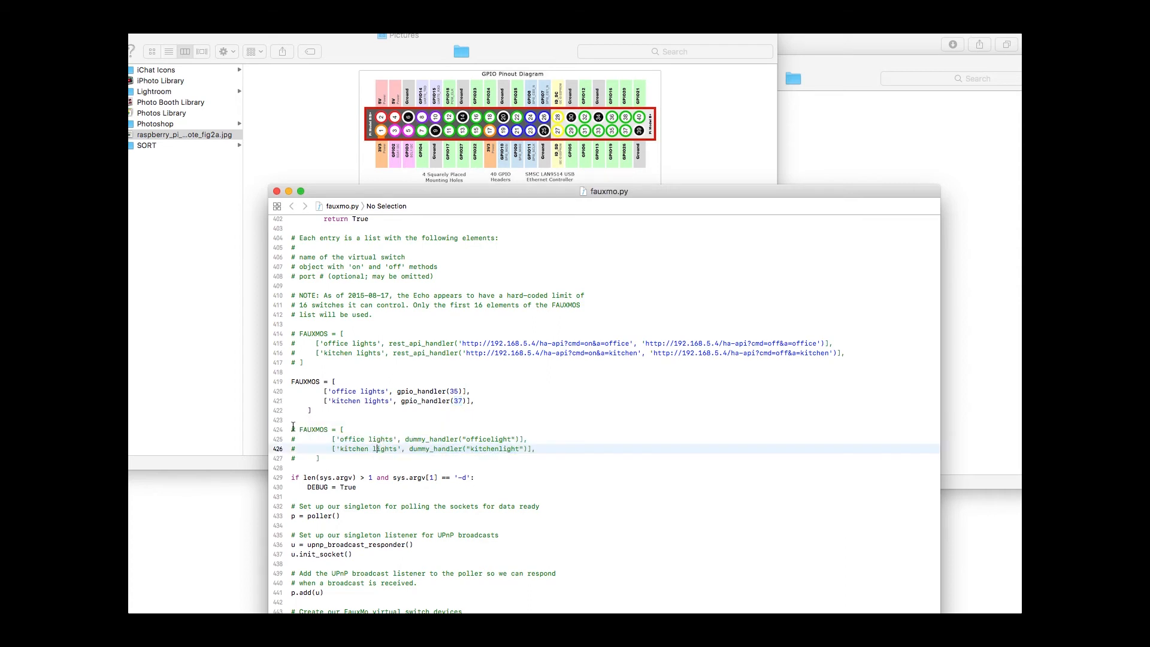
click(301, 381)
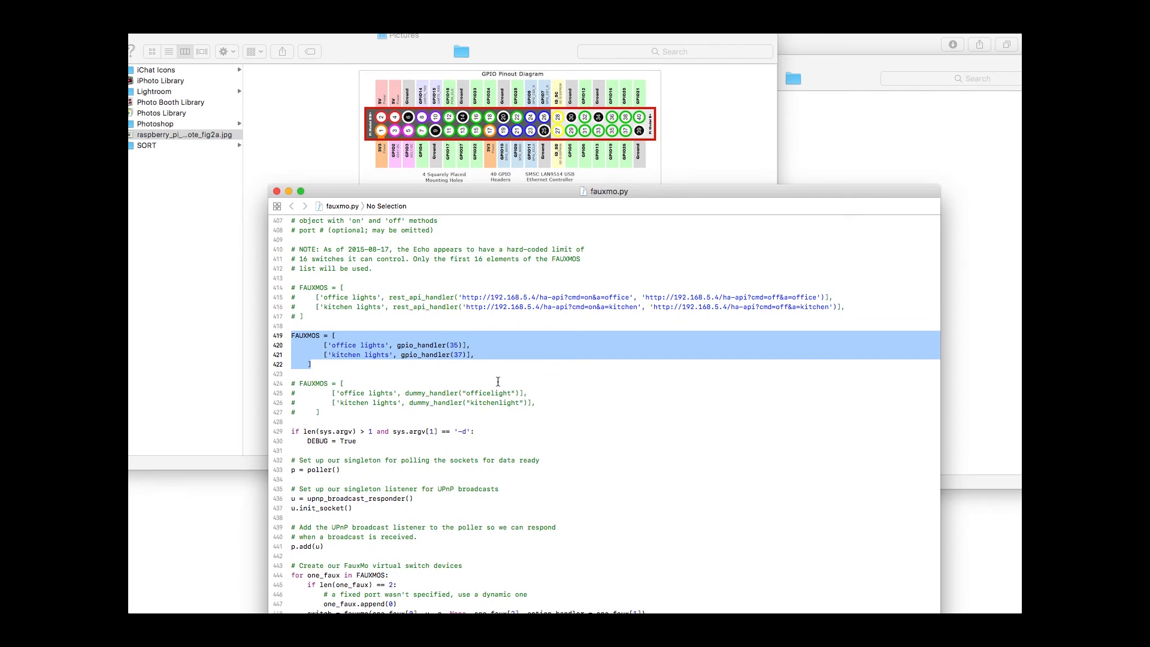
mouse_move(511, 344)
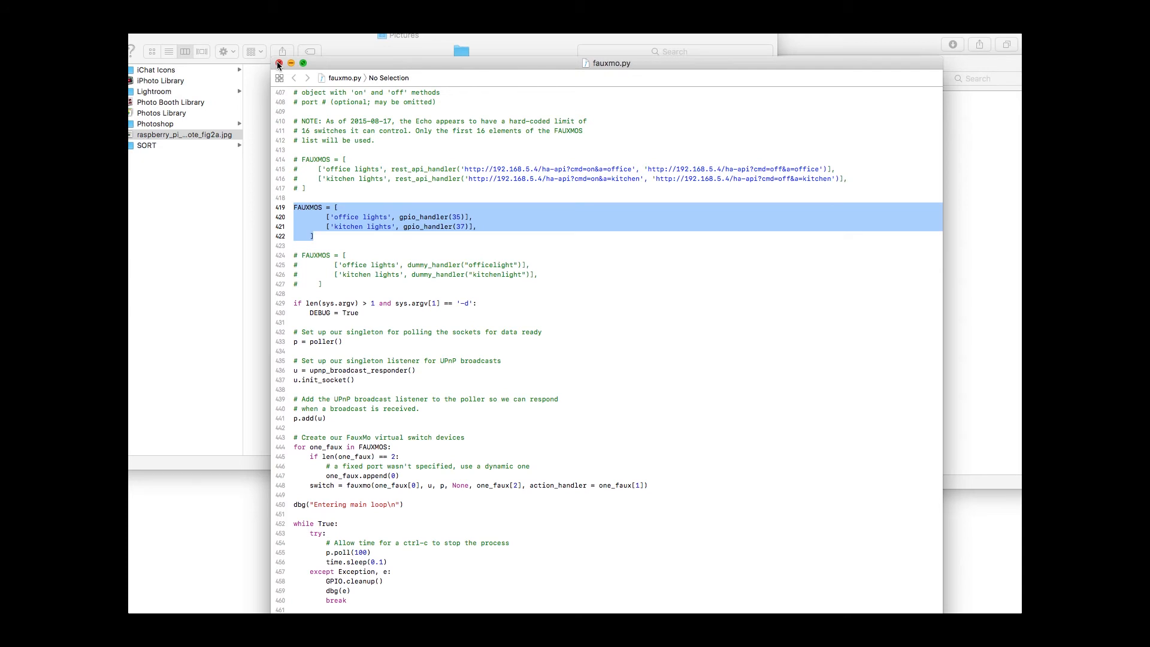
click(279, 63)
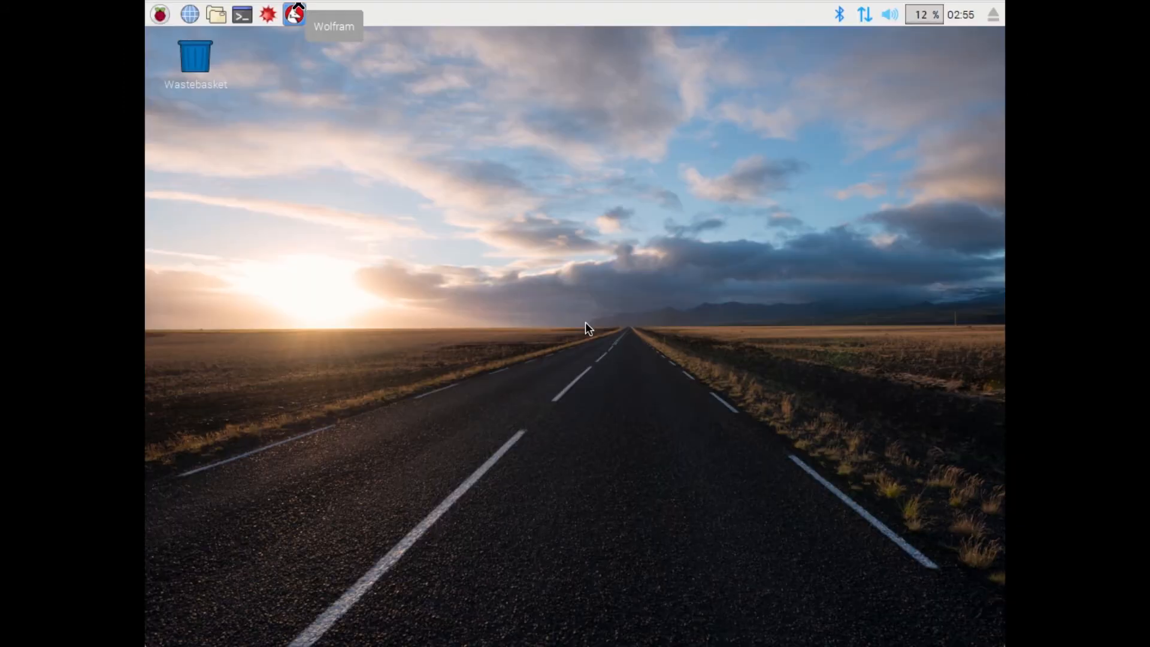
mouse_move(369, 236)
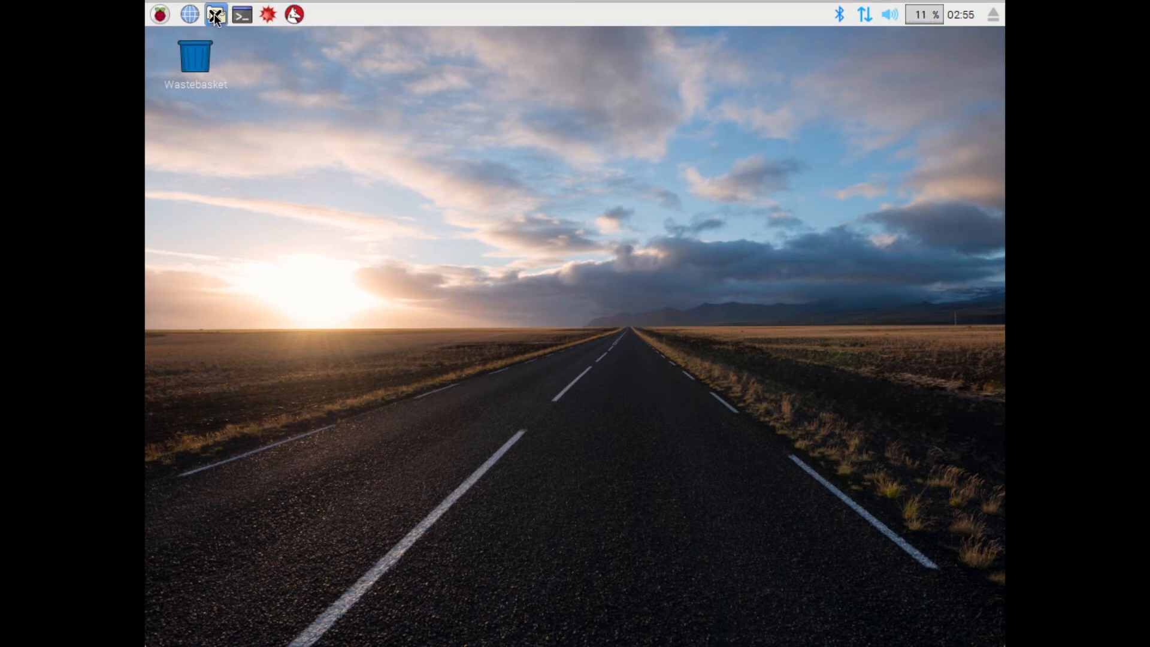
click(215, 15)
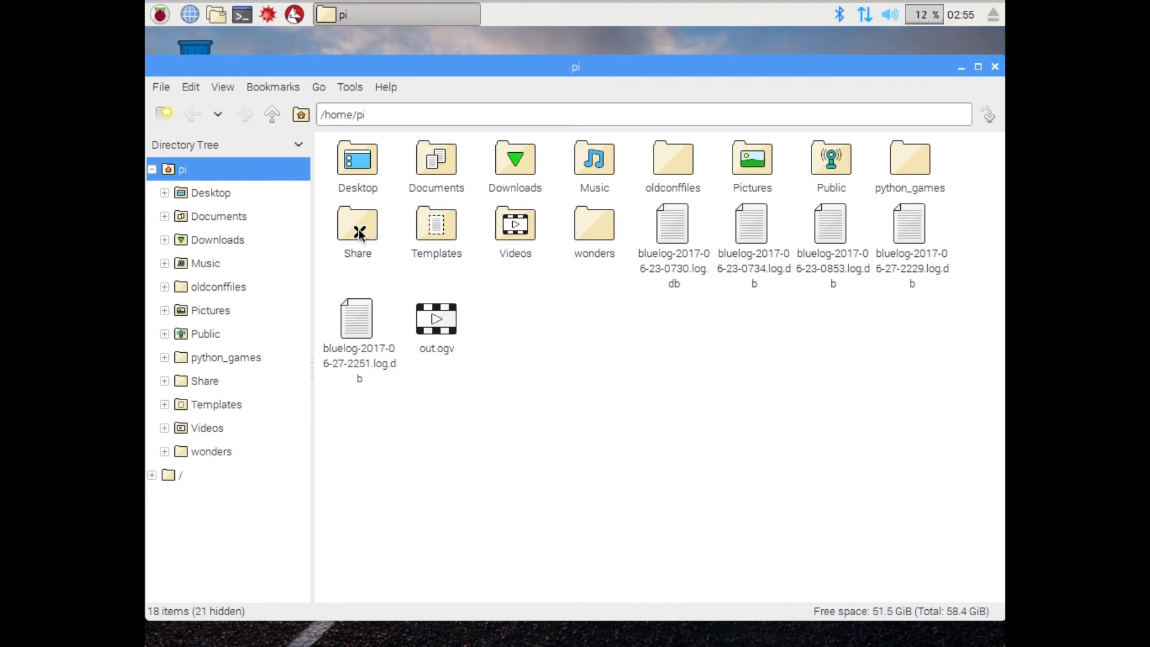
double_click(356, 231)
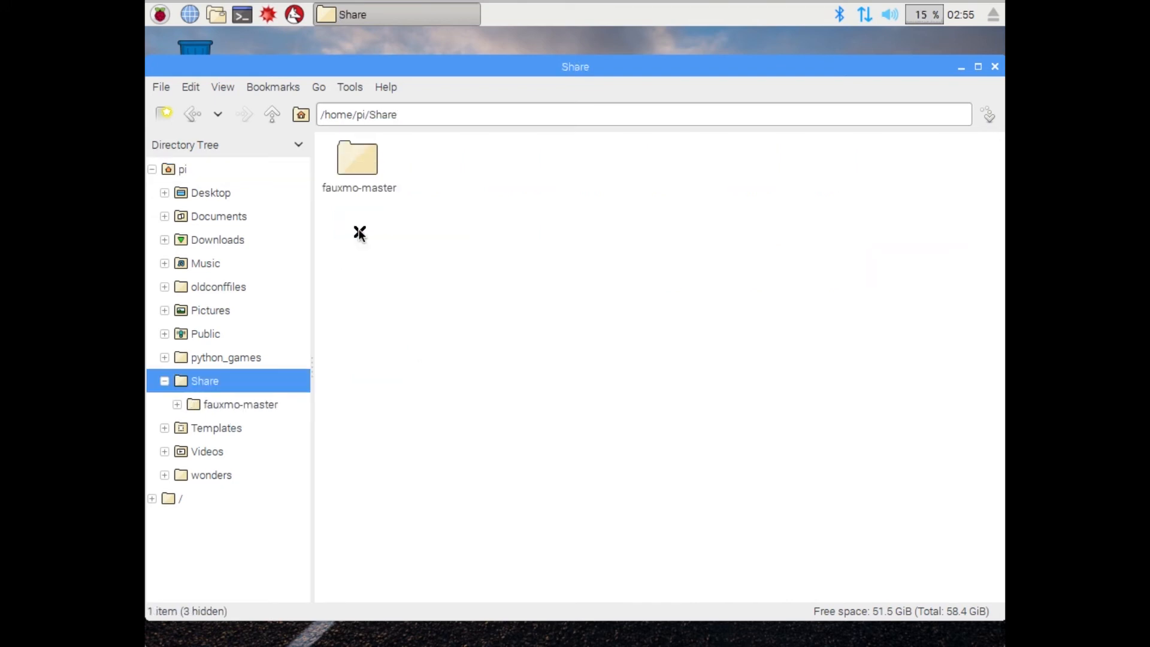
double_click(358, 158)
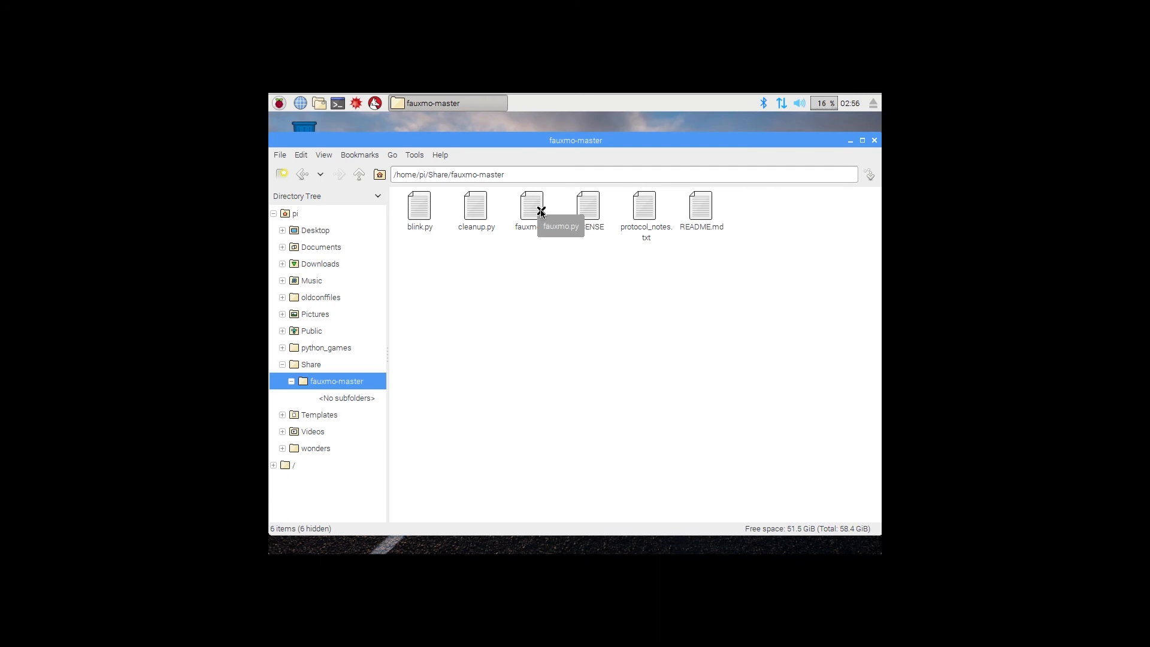
mouse_move(424, 260)
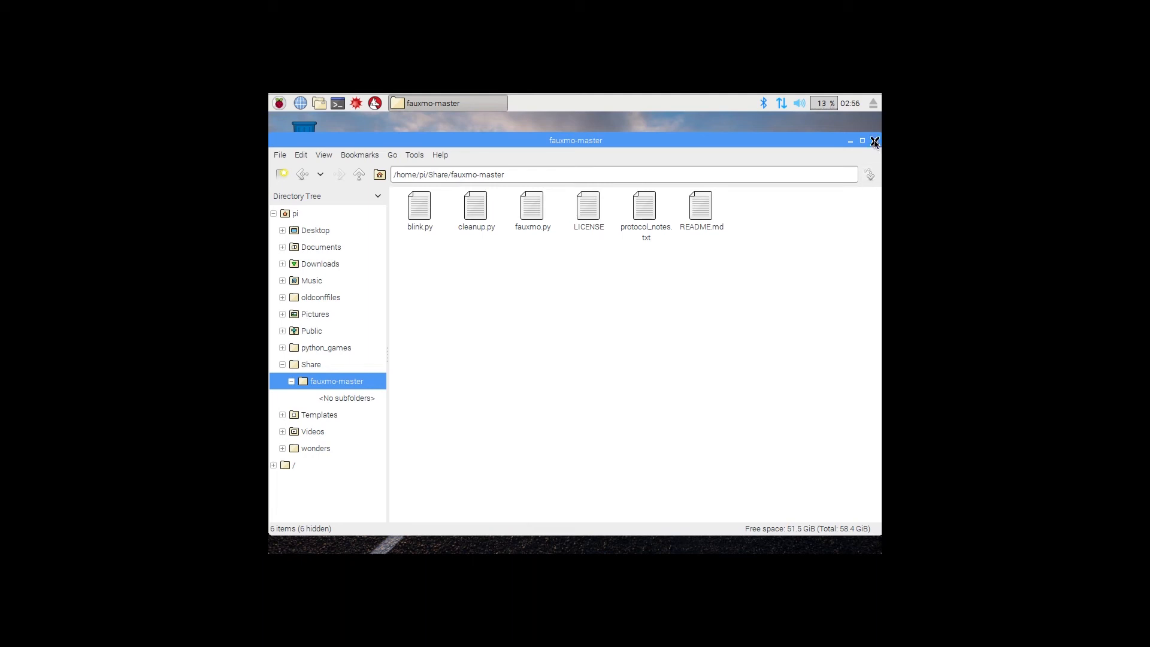
click(875, 142)
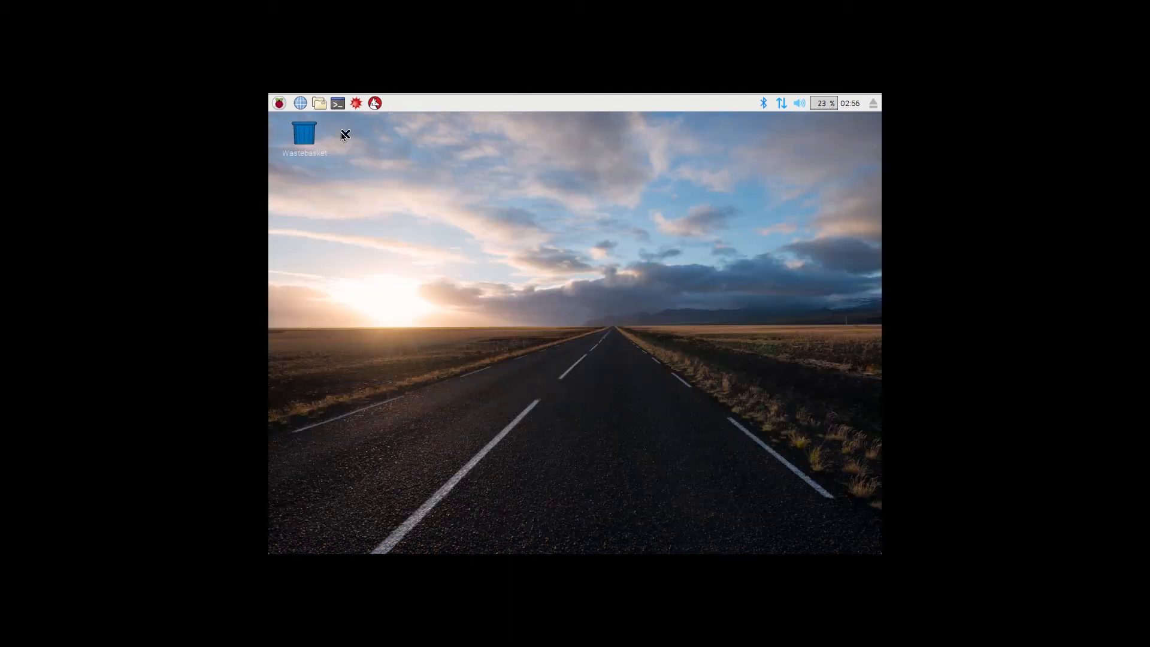
In a new LXTerminal, change directory into the fauxmo-master folder
click(338, 103)
text(ls)
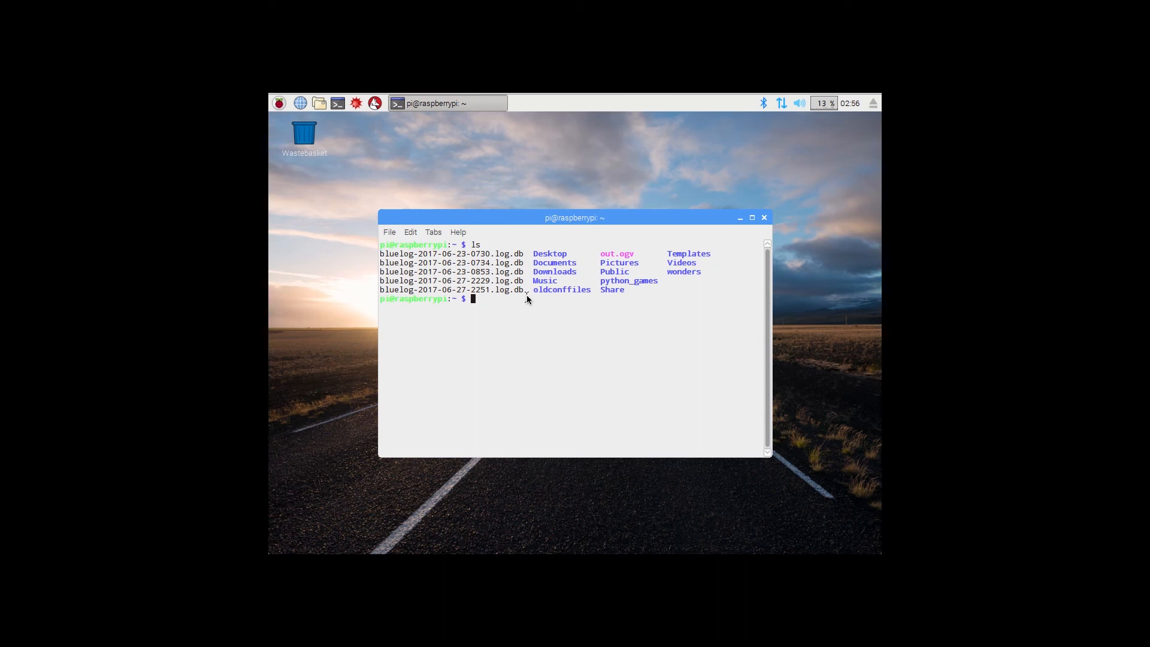
text(cd Share)
text(ls)
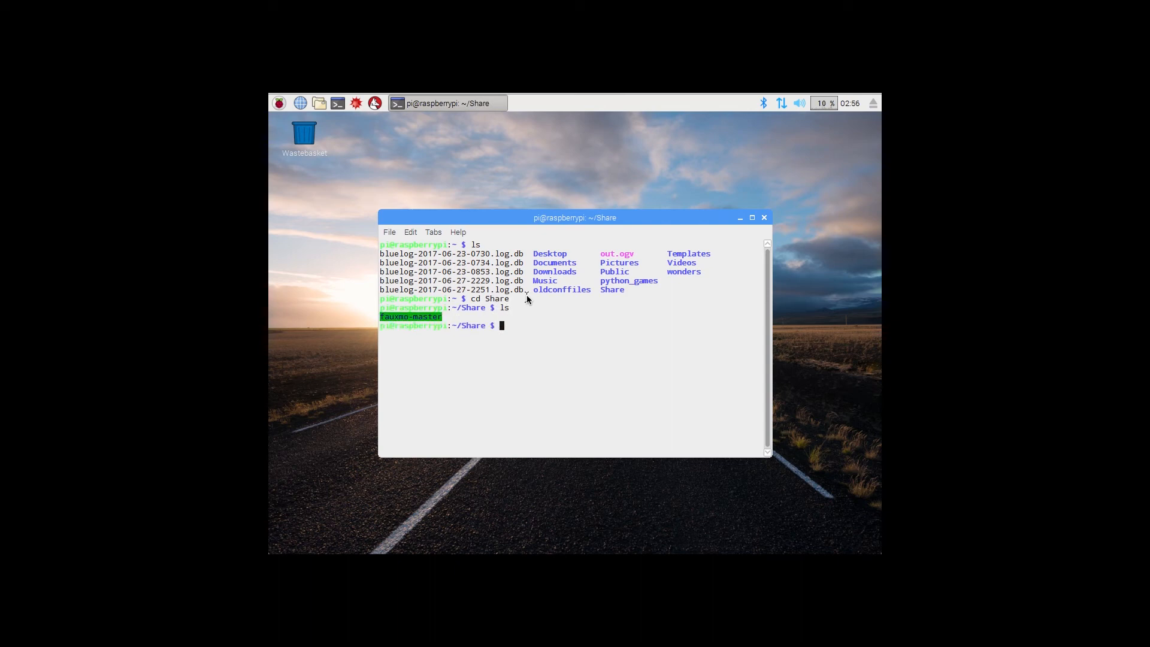
text(cd)
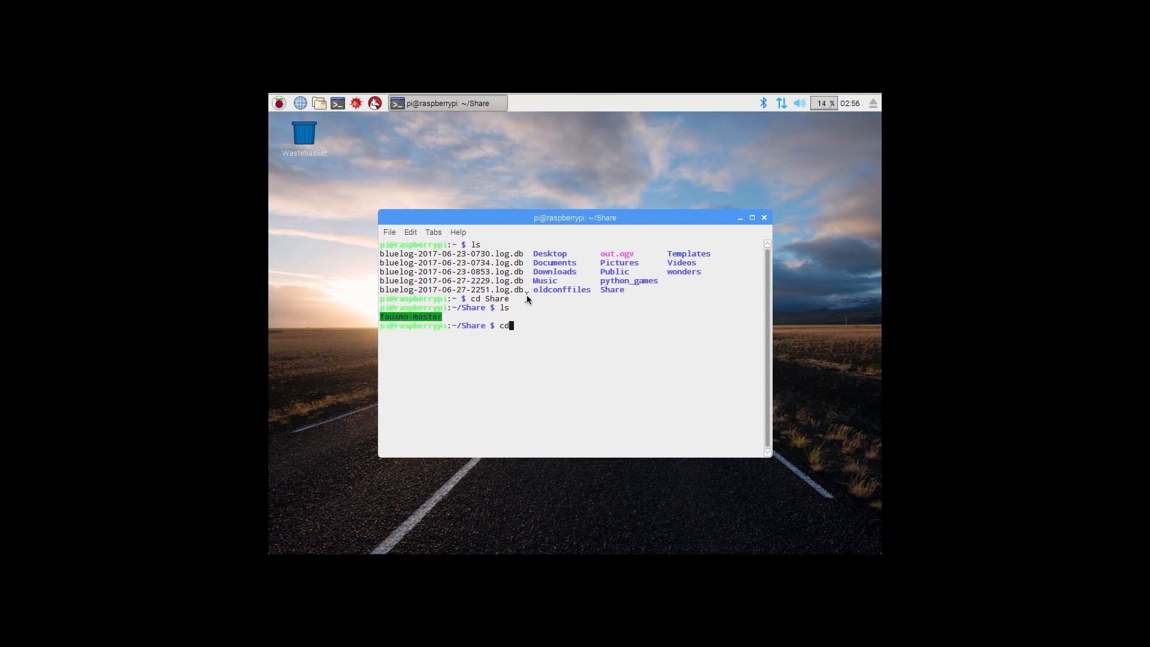
text(fau)
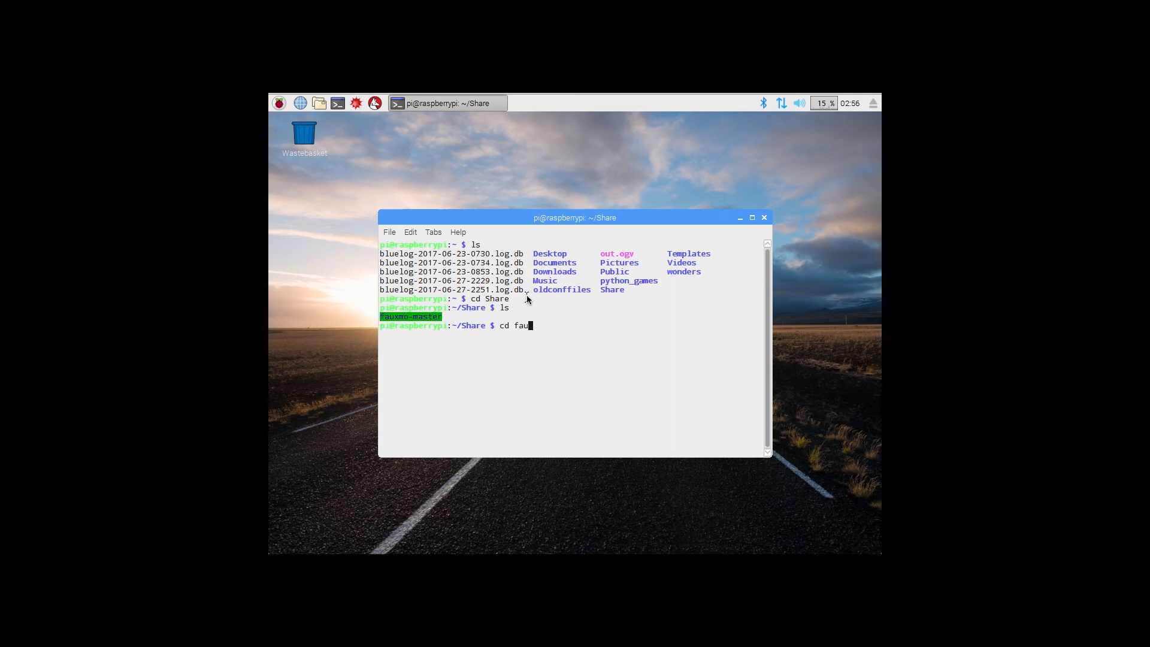
text(xmo-mase)
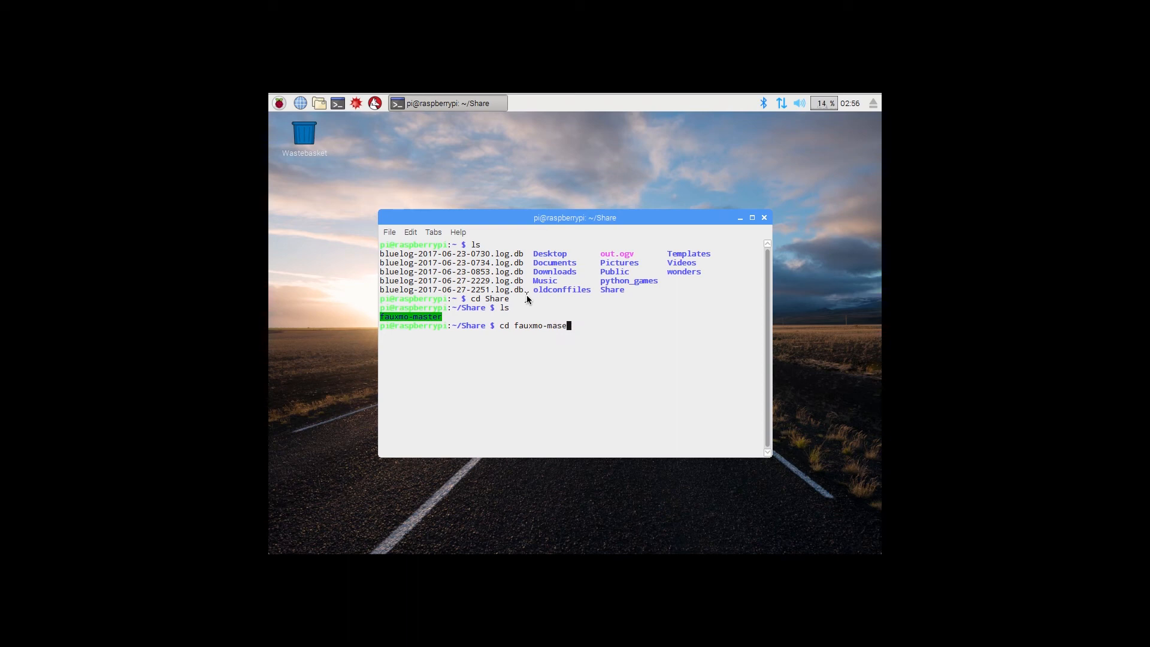
key(Return)
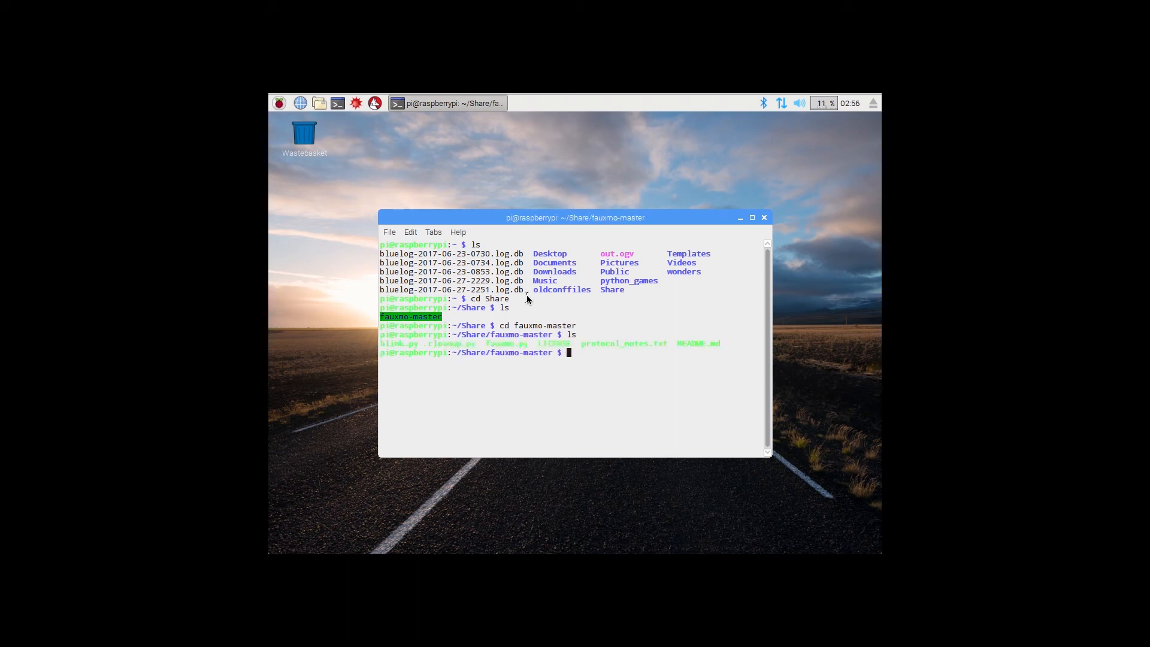
Run ./fauxmo.py, which starts with a GPIO channel-in-use RuntimeWarning
text(./fau)
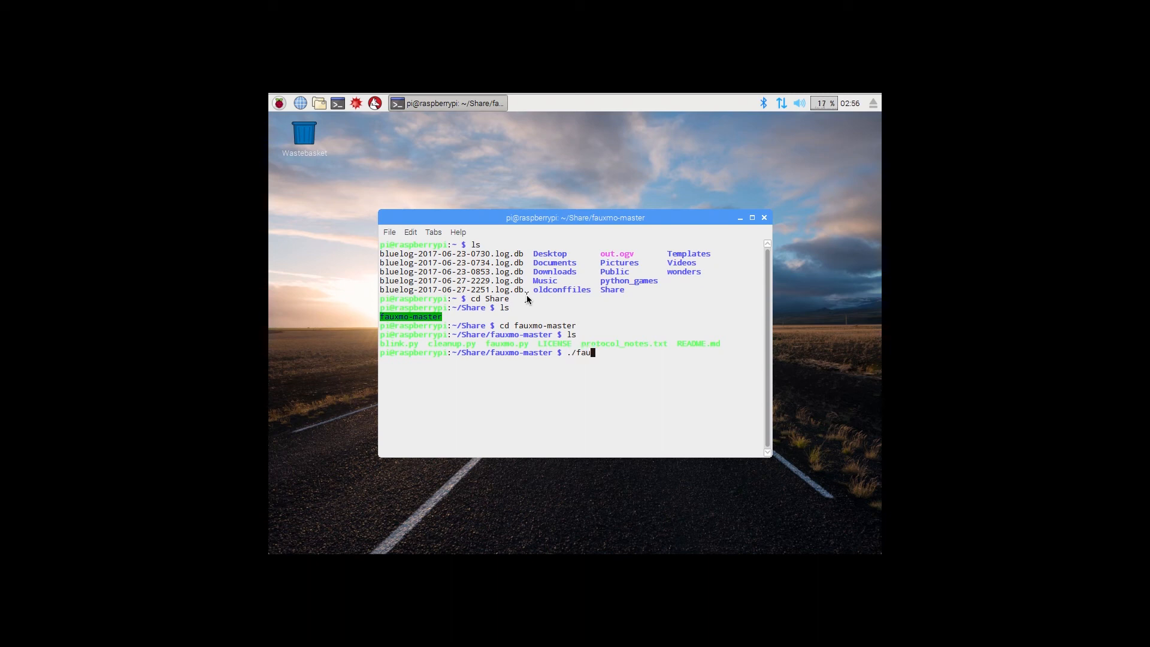
text(xmo.py)
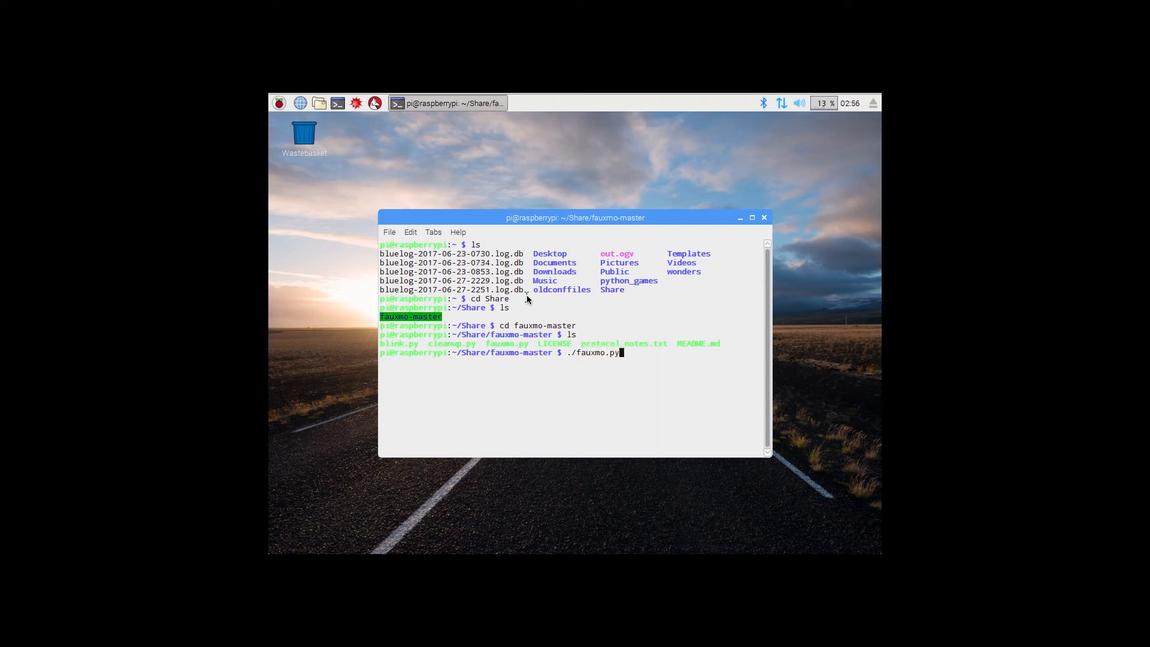
key(Return)
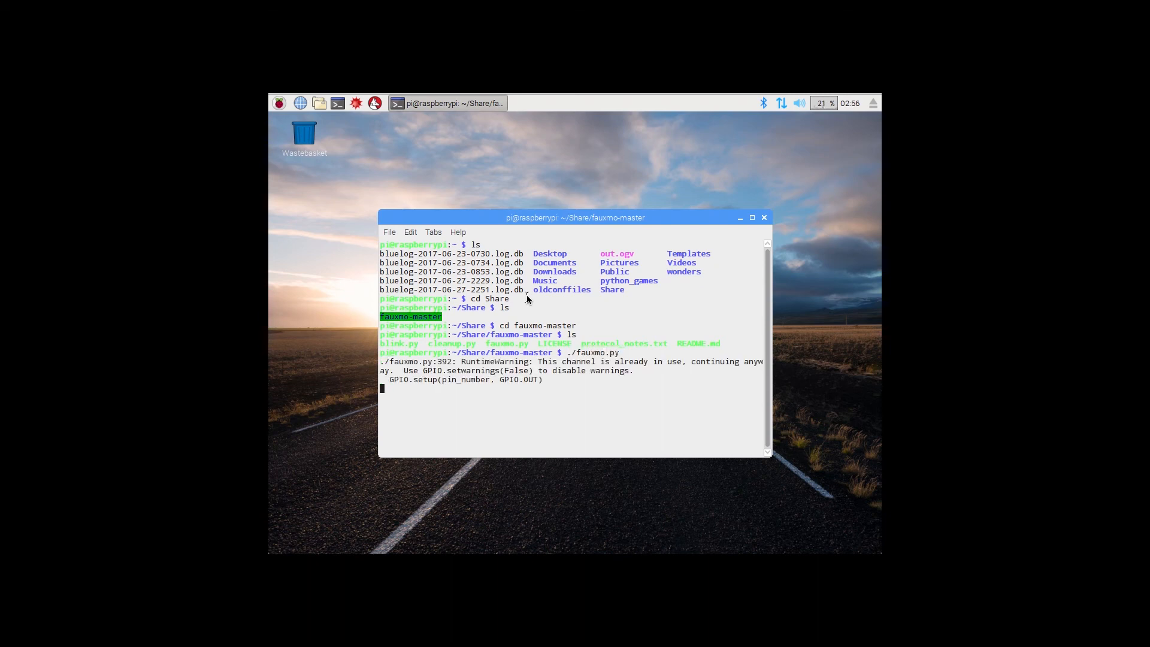